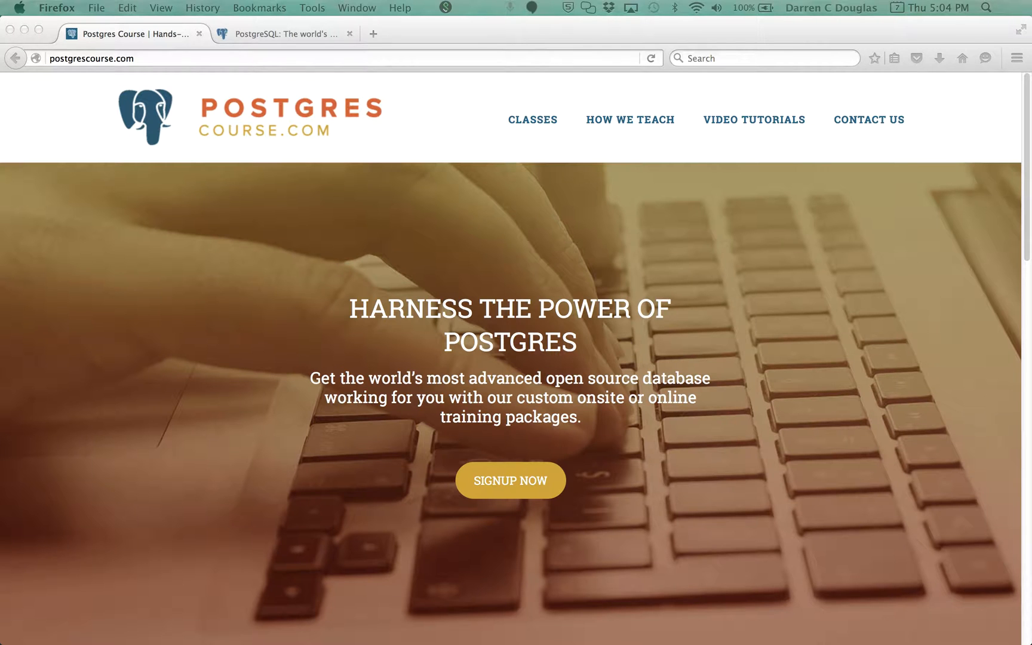
# Step: Switch from Firefox to the Terminal window holding the SSH session
pyautogui.click(286, 33)
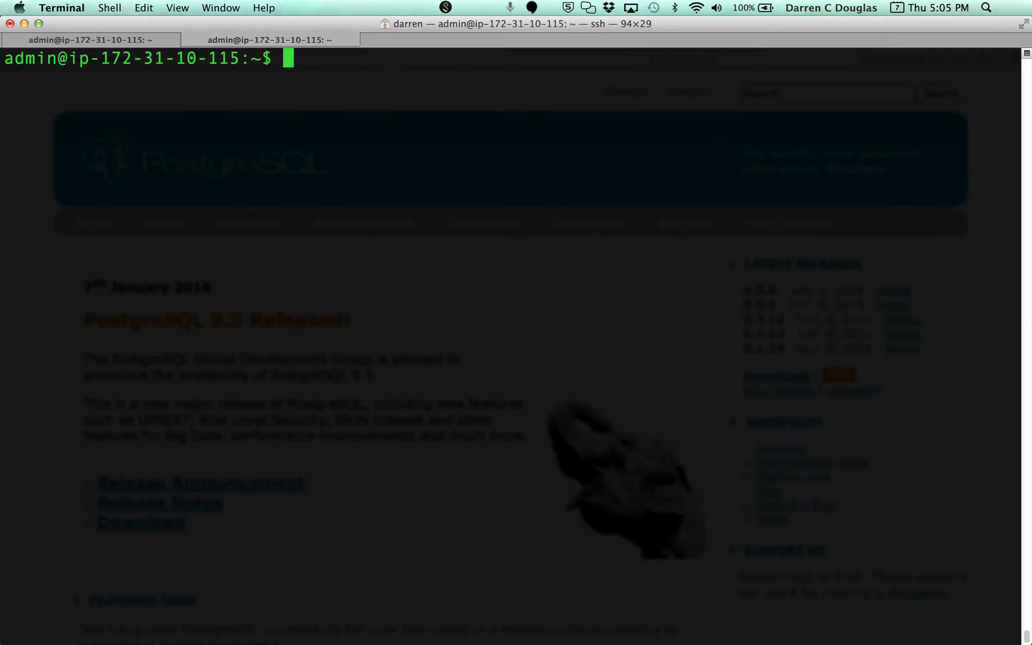
# Step: Print upgrade.txt with cat to show the five-step upgrade plan
pyautogui.write('cat')
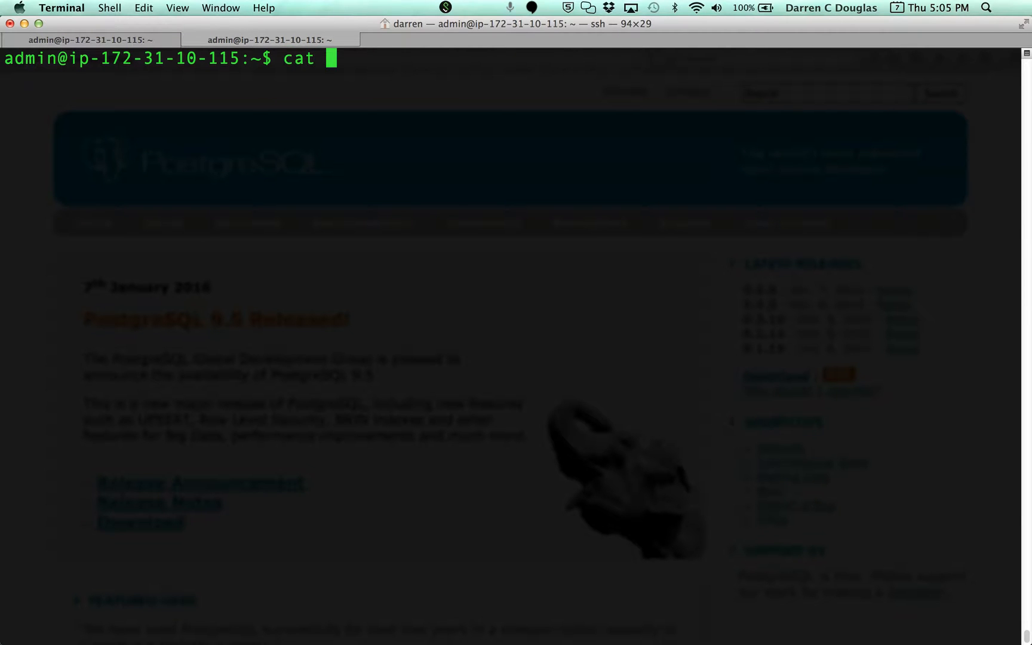
pyautogui.write('upgrade.txt')
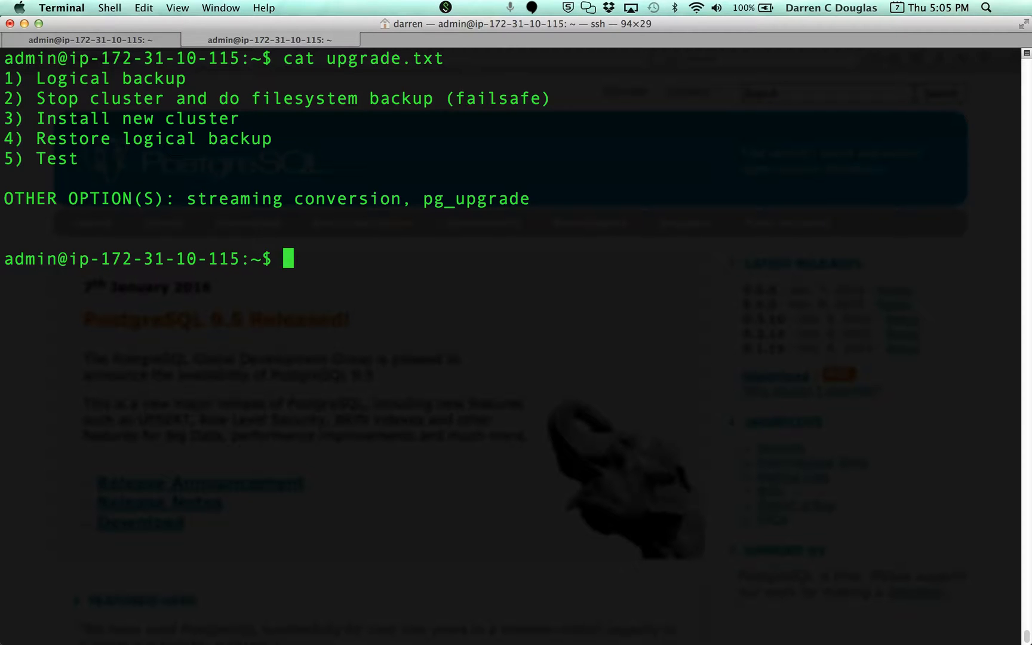
# Step: Type the note '9.4.4 > 9.5' at the prompt, refining 9.4 to 9.4.4
pyautogui.write('9.')
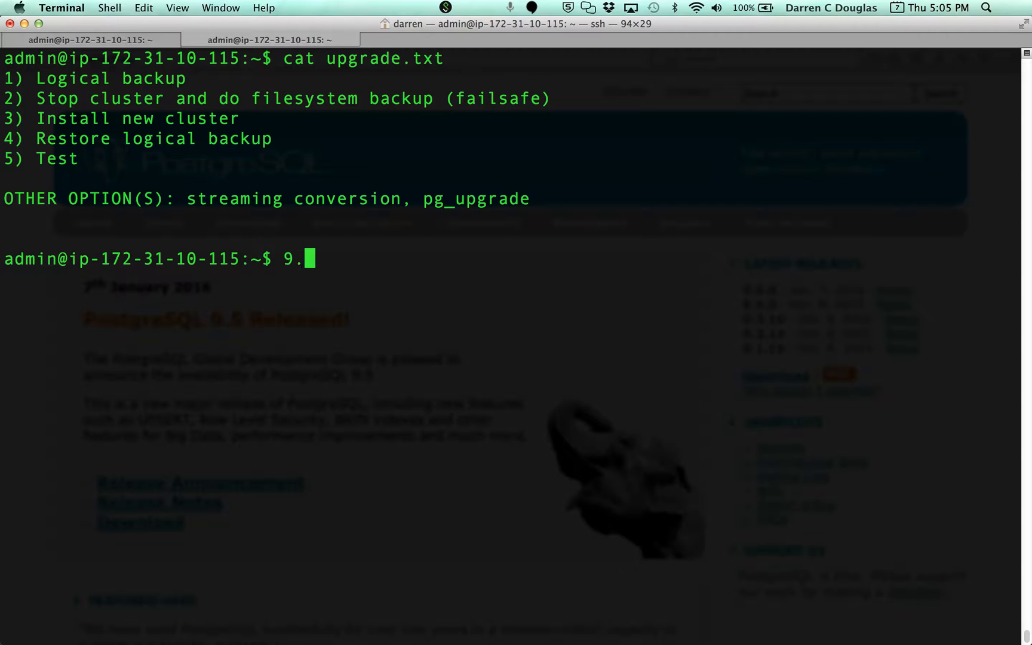
pyautogui.write('4 >')
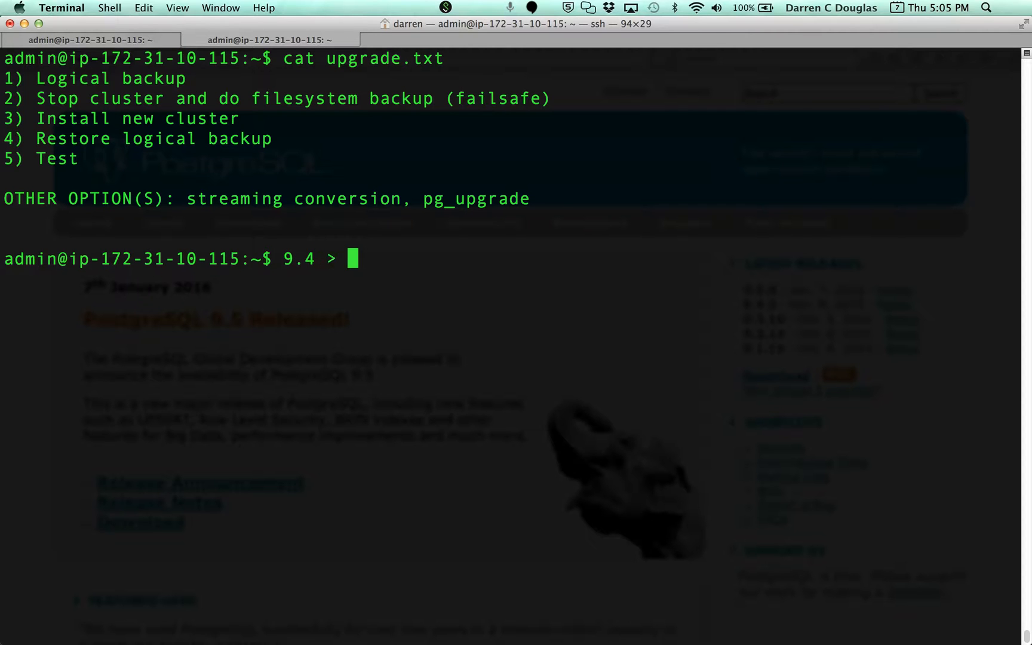
pyautogui.write('9.5')
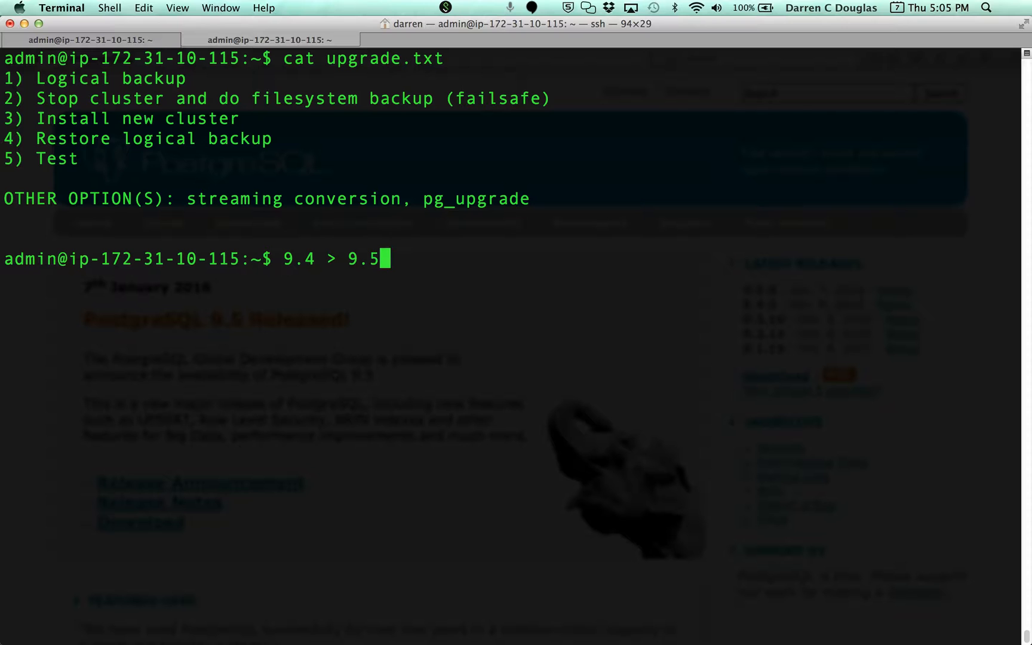
pyautogui.doubleClick(299, 258)
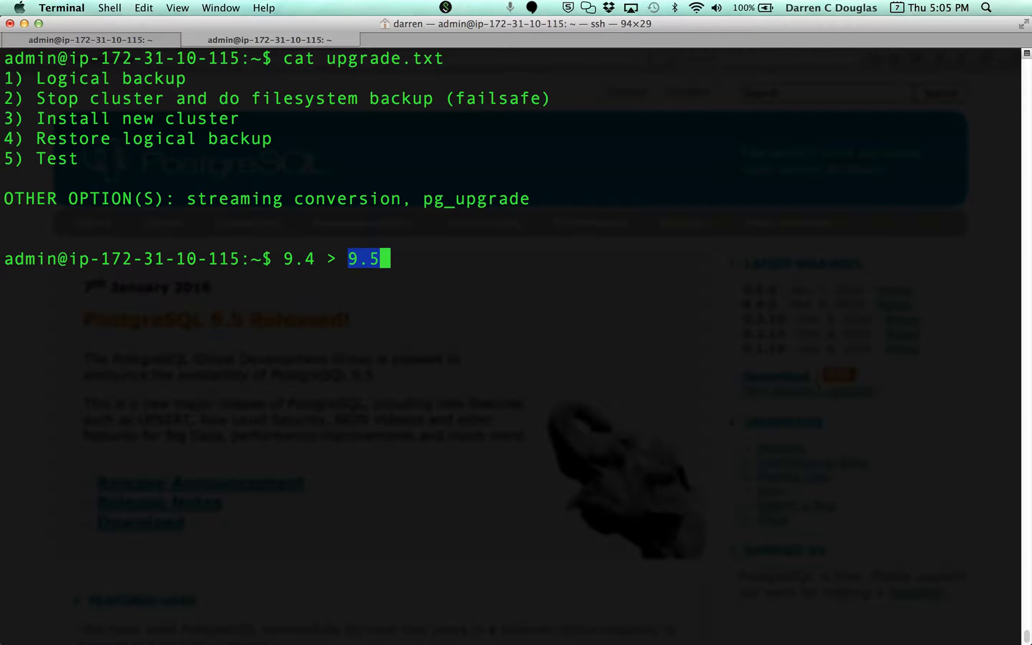
pyautogui.press('Backspace')
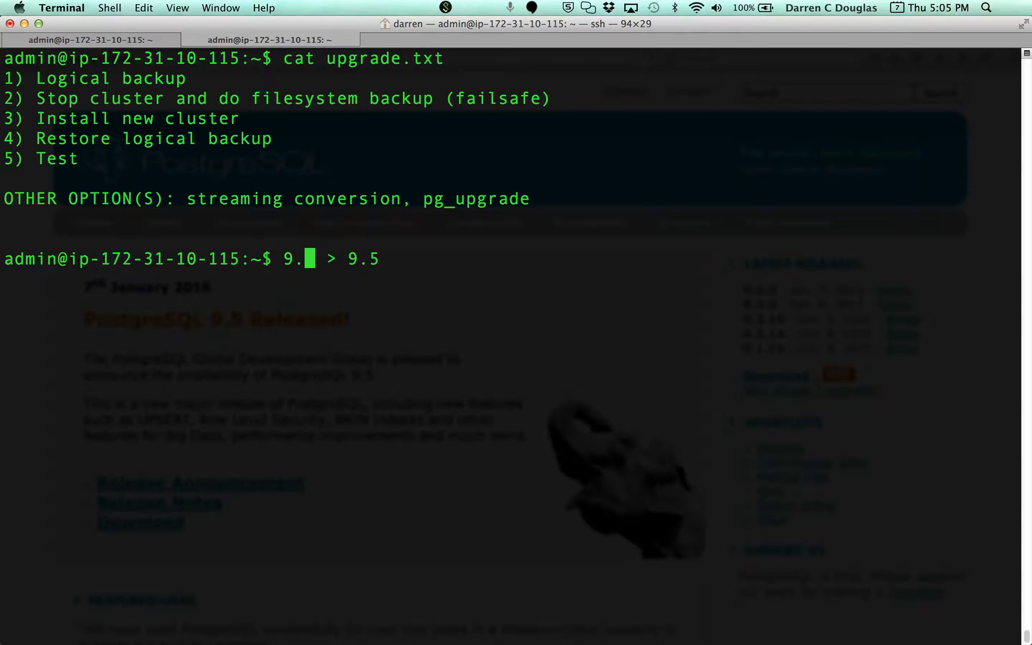
pyautogui.write('4.4')
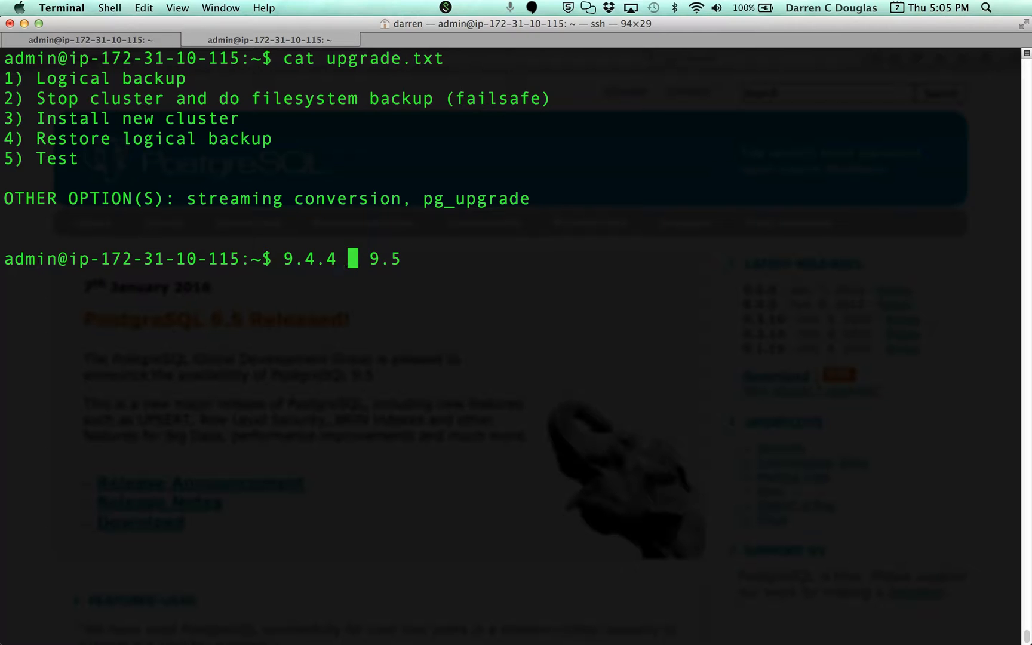
pyautogui.write('> 9.4.')
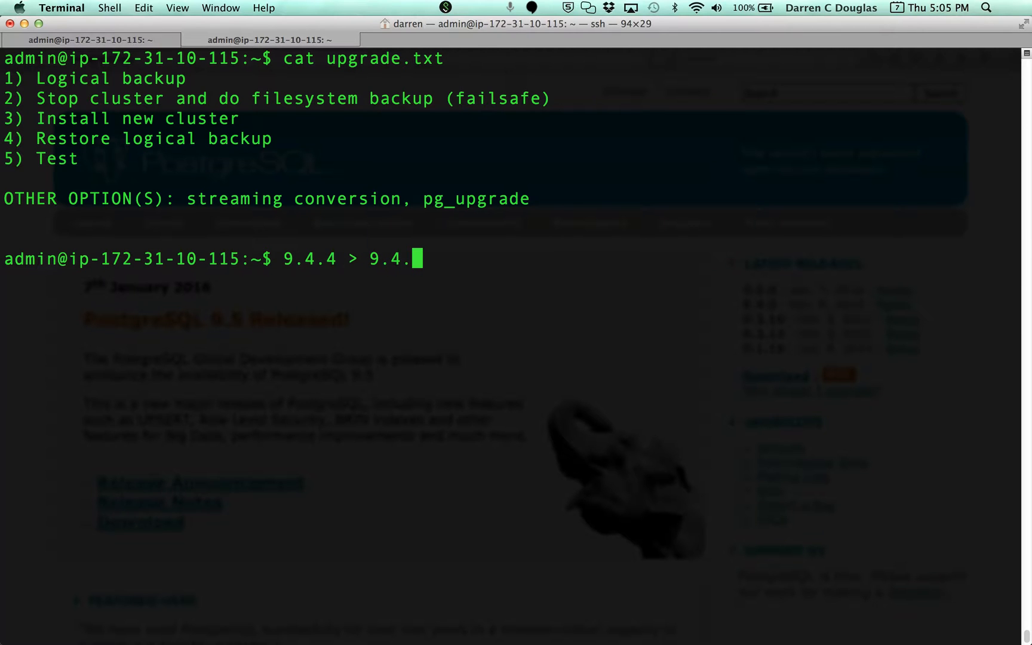
pyautogui.write('5')
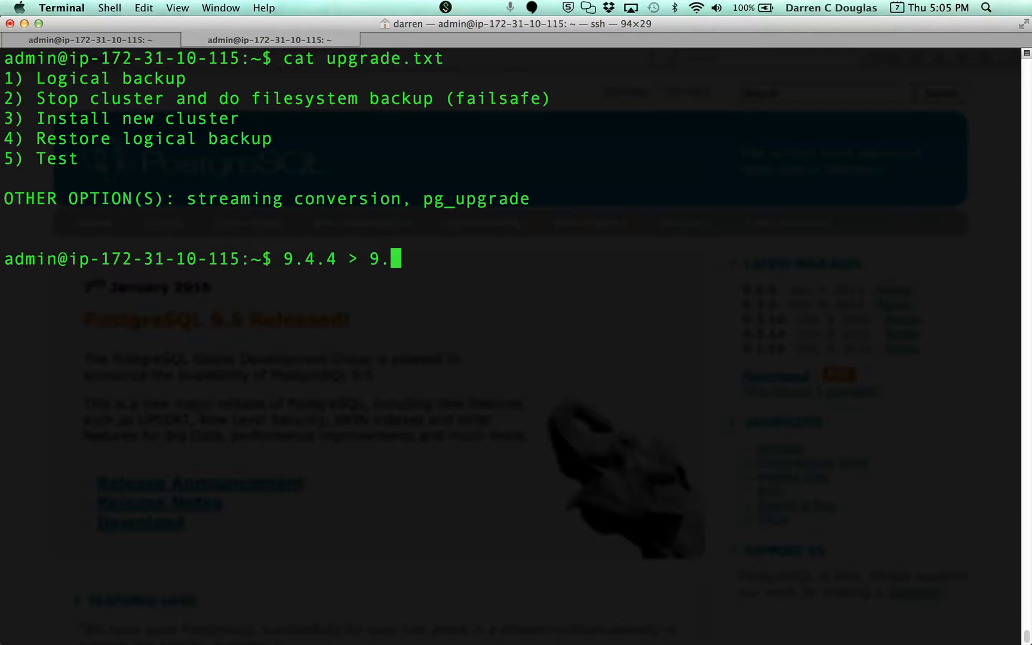
pyautogui.write('5')
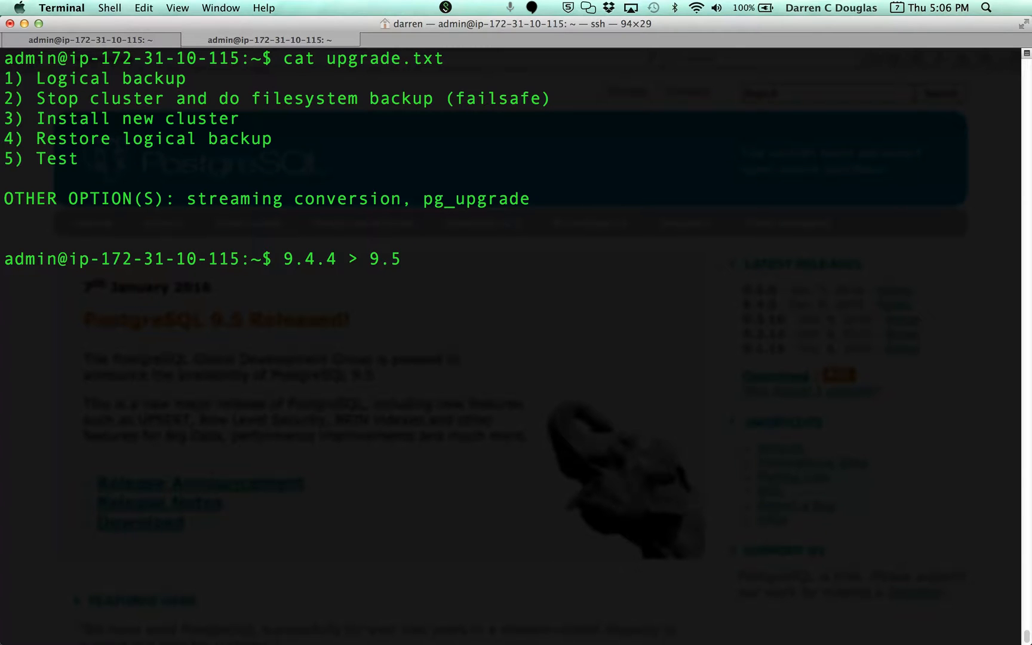
# Step: Rework the version note through 9.5.0 and '9.4 > 9.5', then erase the line
pyautogui.press('Backspace')
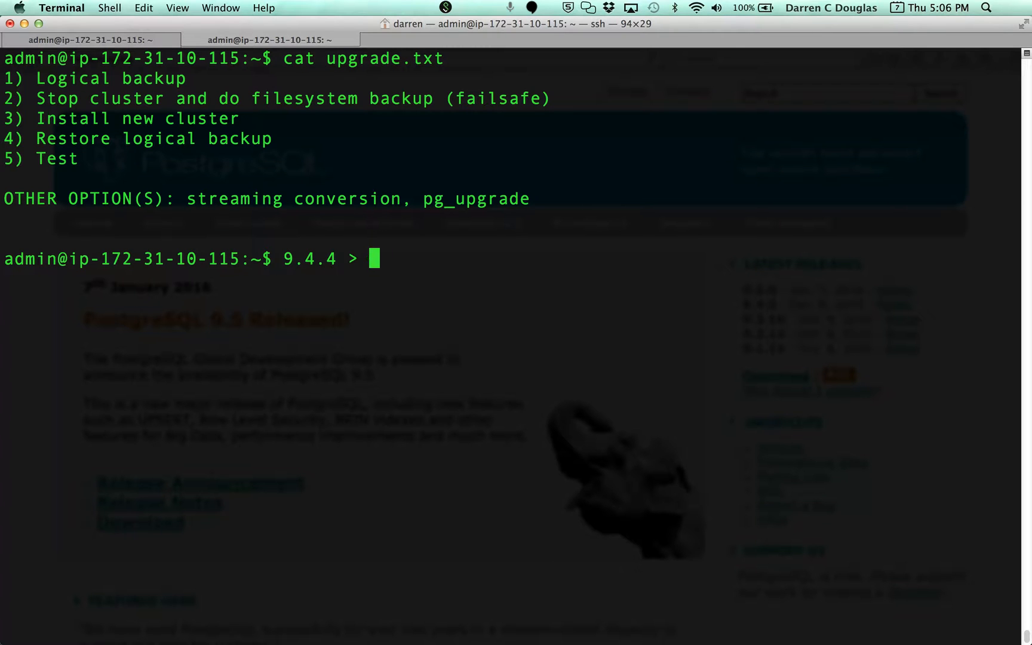
pyautogui.write('9.4.x')
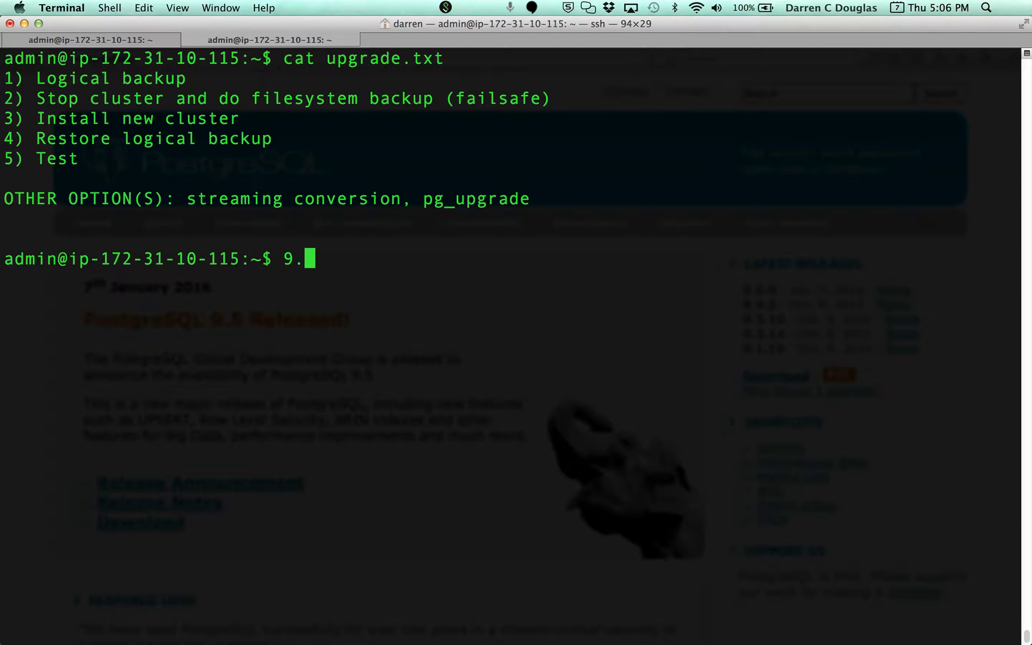
pyautogui.write('5.0')
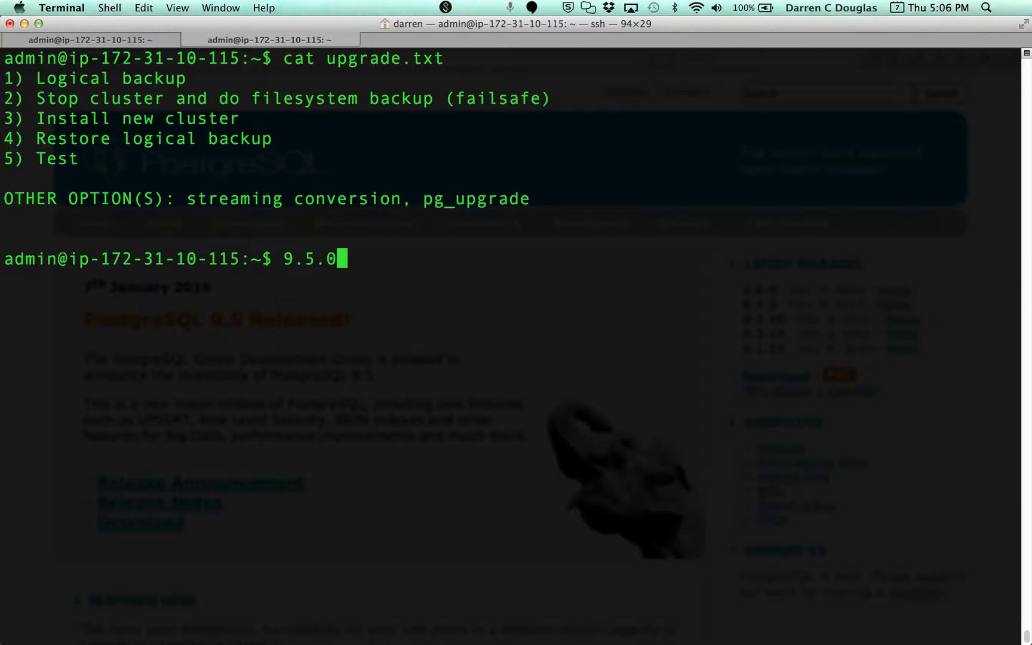
pyautogui.write('x')
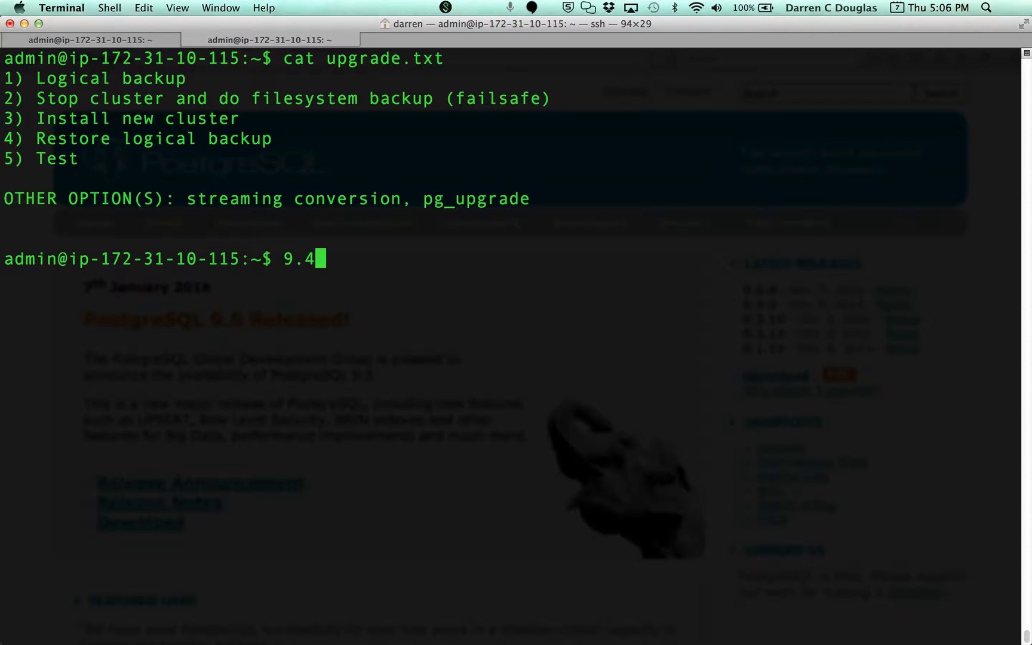
pyautogui.write('>')
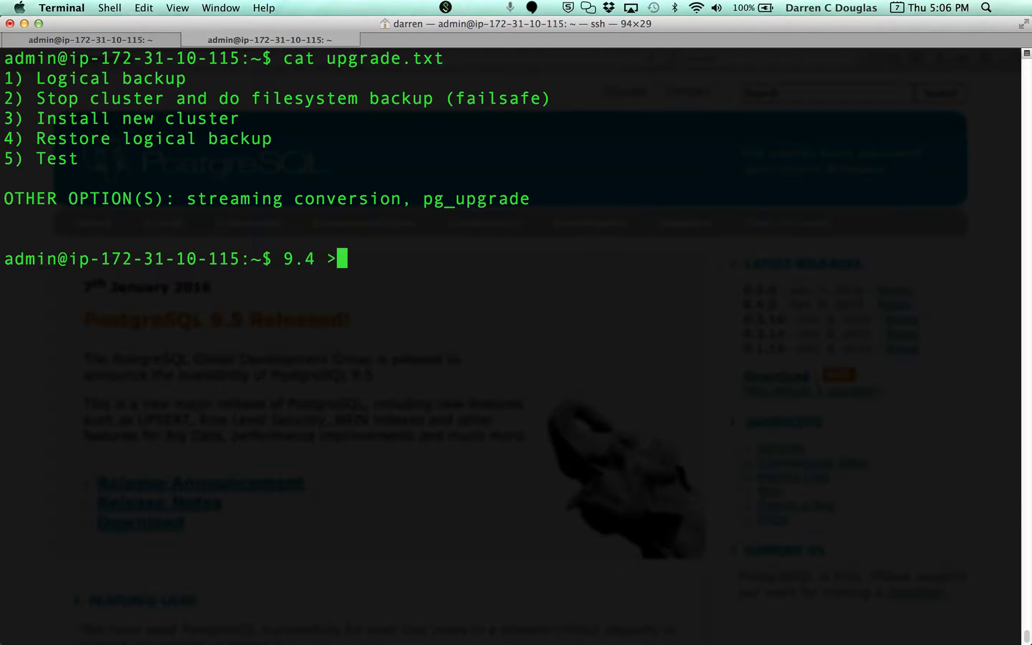
pyautogui.write('9.5')
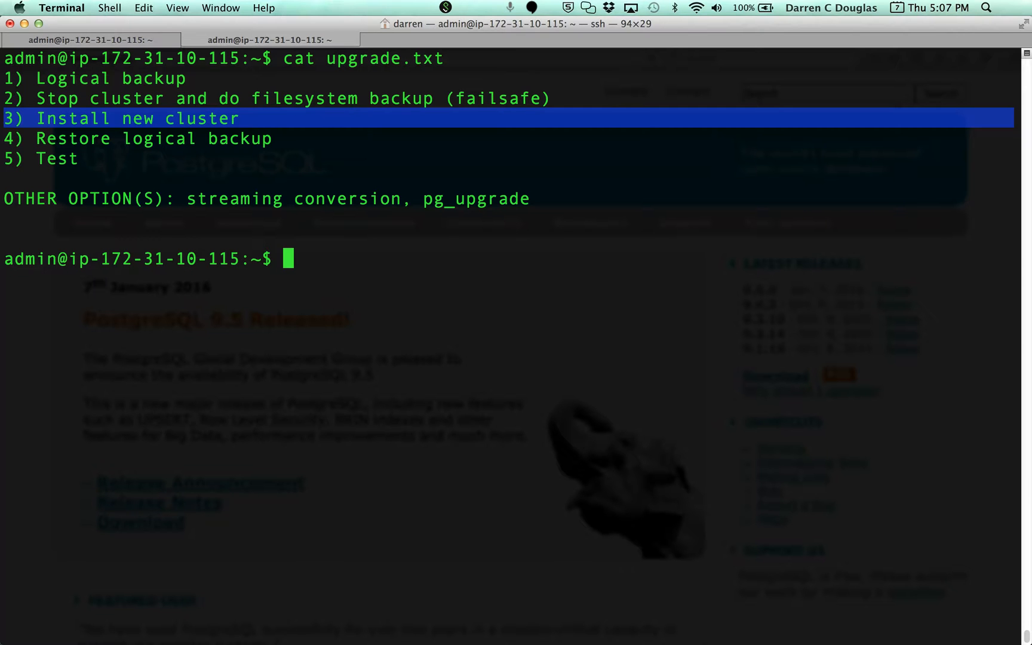
# Step: Open psql -U postgres on 9.4.4 and list the four databases with \l
pyautogui.press('Down')
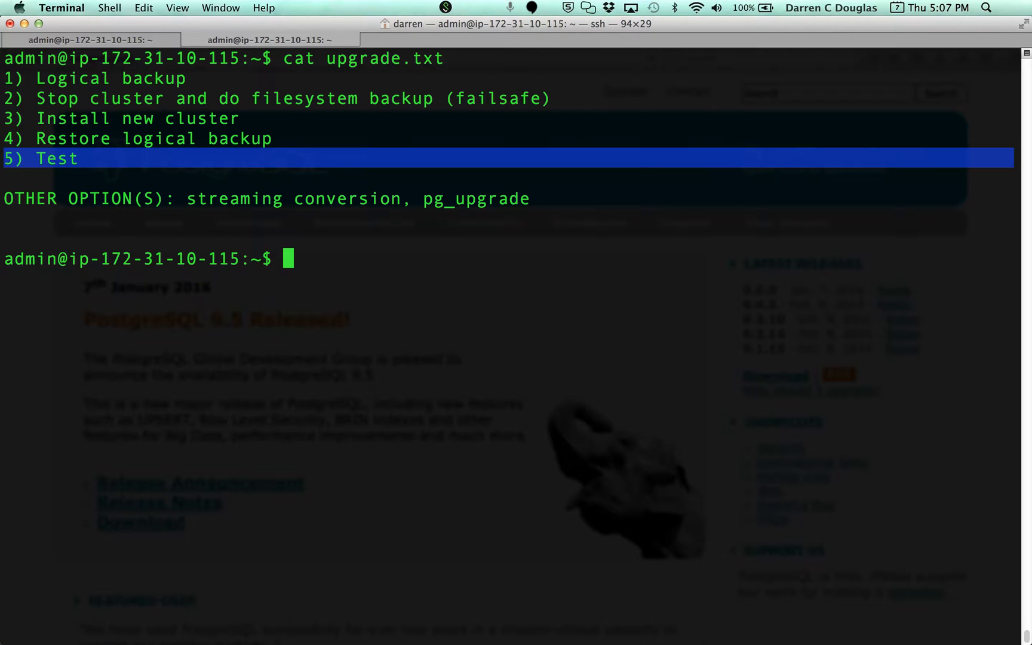
pyautogui.press('ctrl+r')
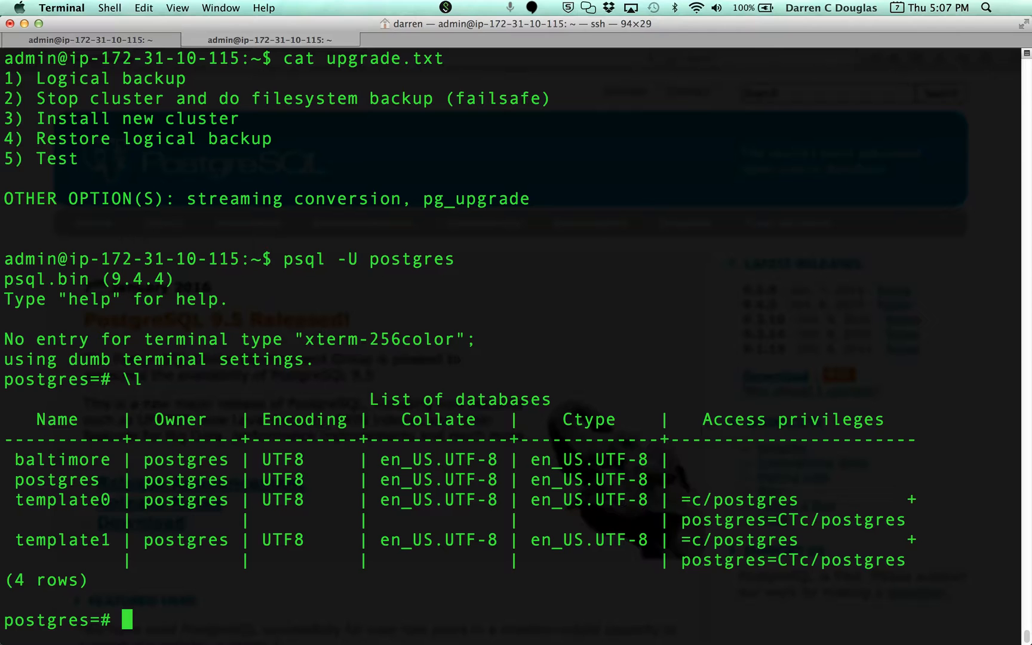
# Step: Connect to baltimore, list its tables, page through SELECT * FROM employees, and quit psql
pyautogui.write('\\c baltimore')
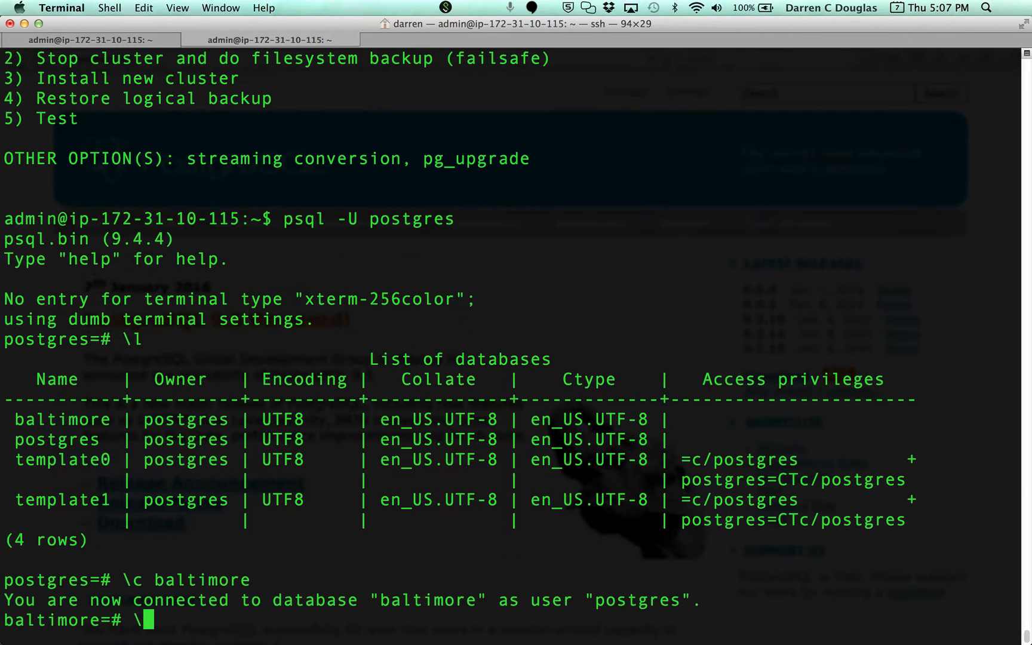
pyautogui.write('\\d')
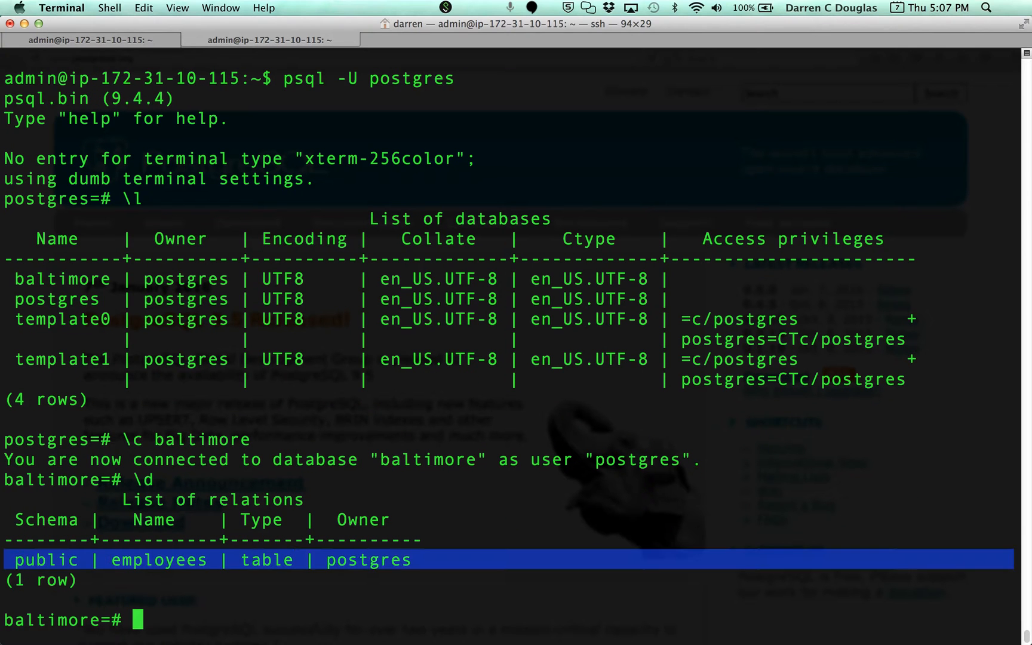
pyautogui.write('se;')
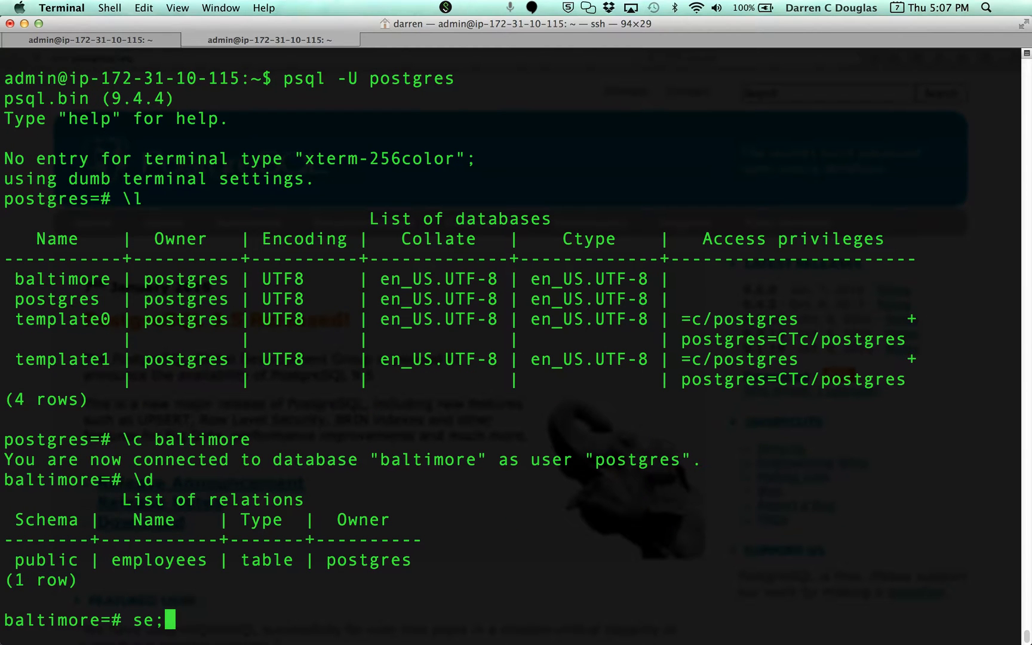
pyautogui.write('select * em')
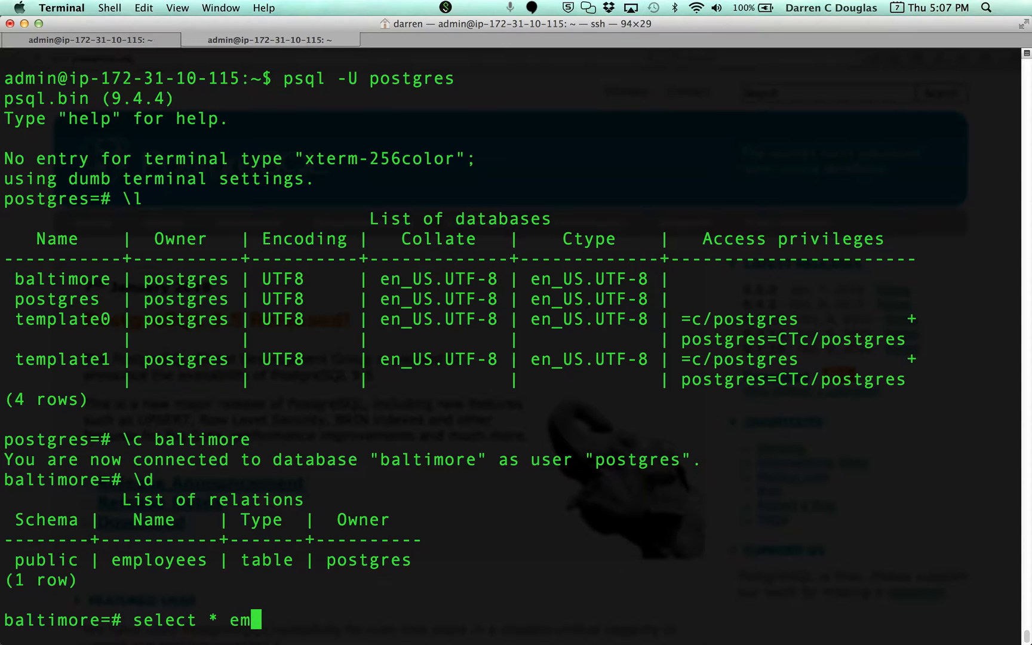
pyautogui.write('p')
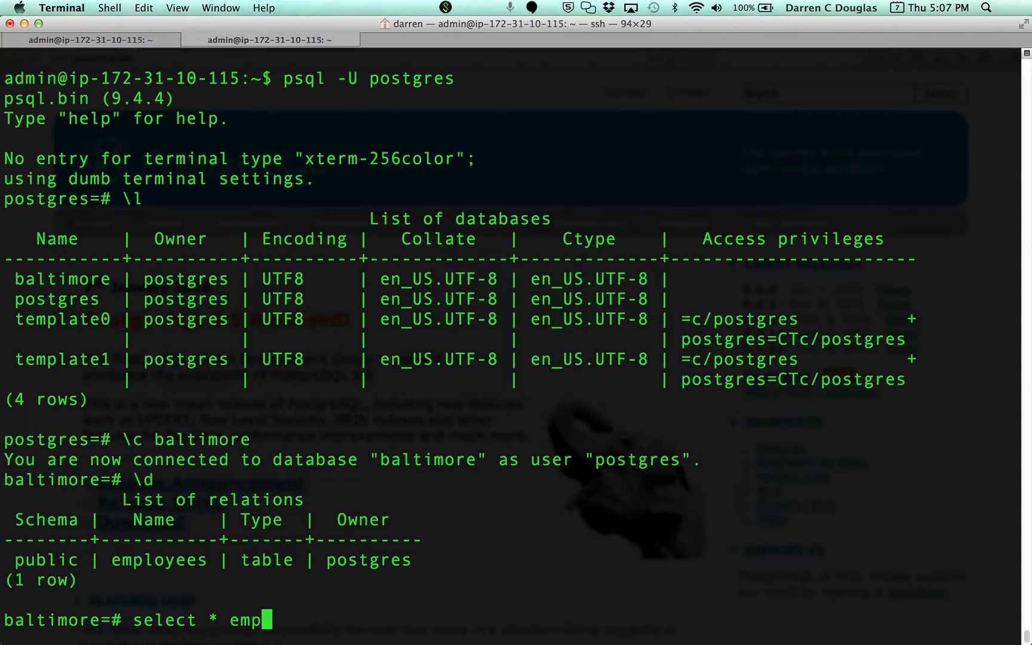
pyautogui.write('loyees ;')
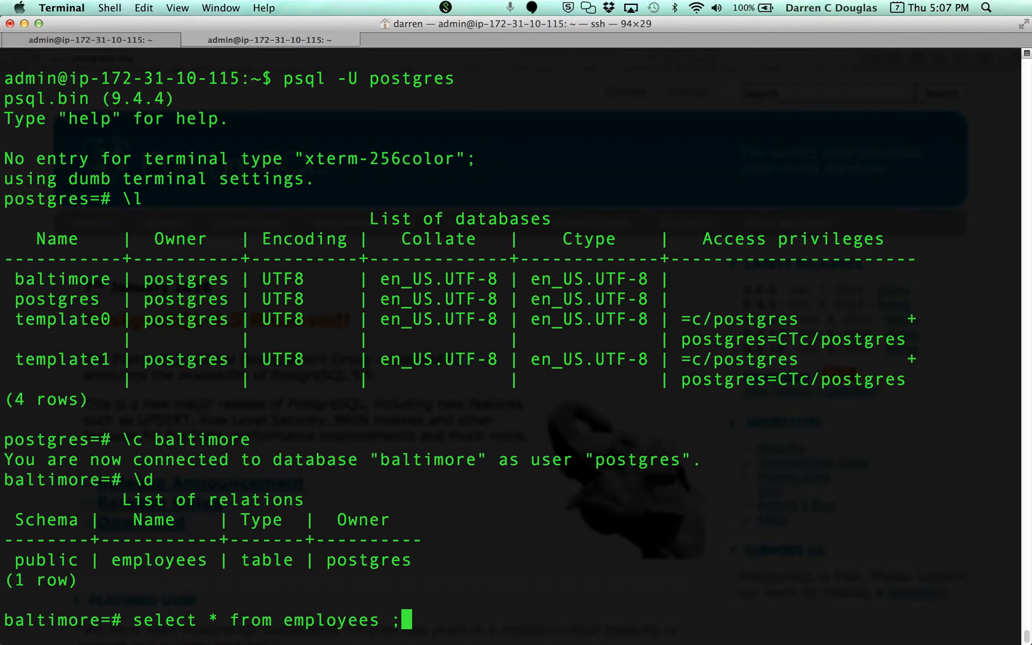
pyautogui.press('Return')
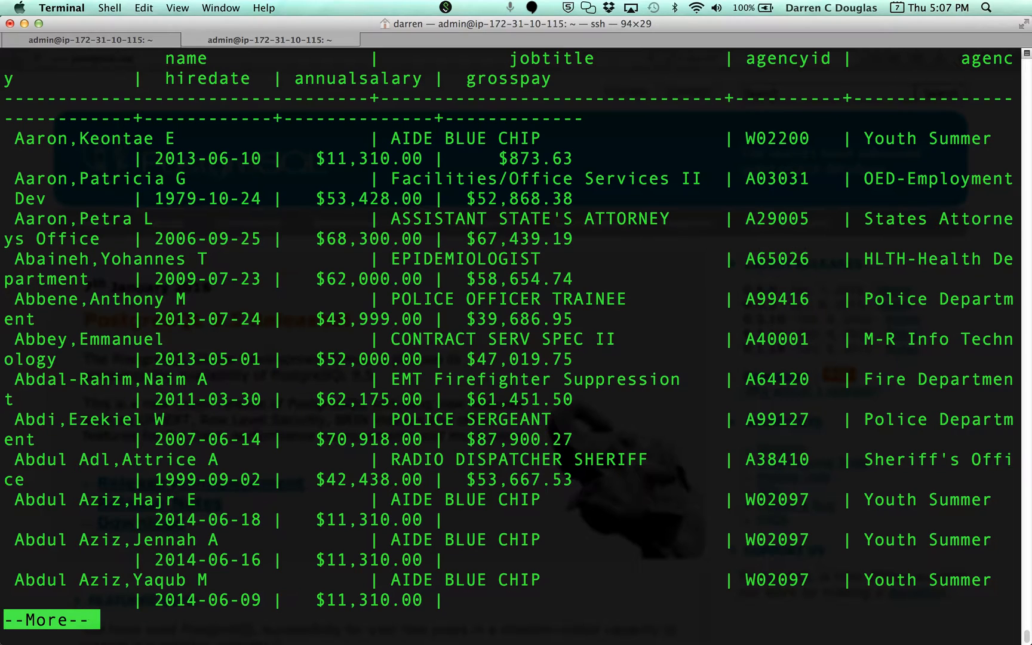
pyautogui.press('space')
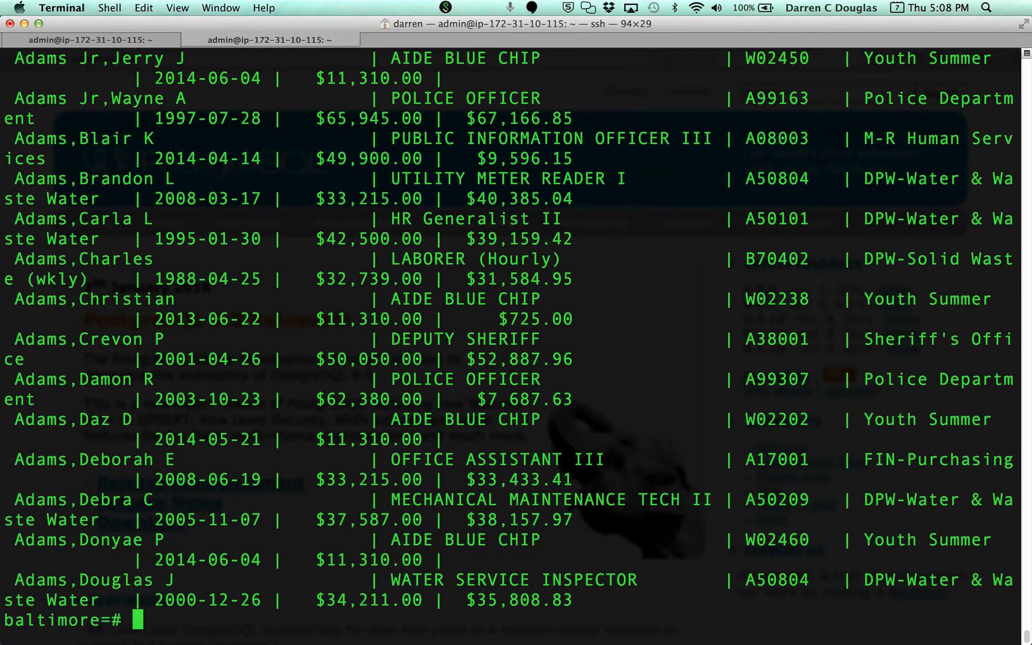
pyautogui.write('\\q')
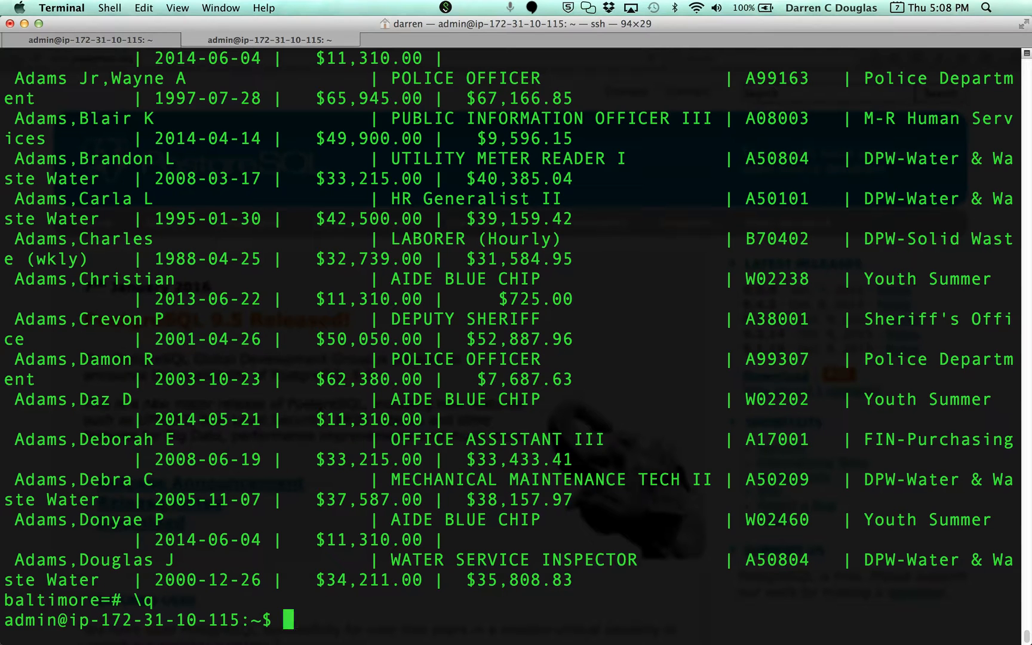
pyautogui.write('cat upgrade.txt')
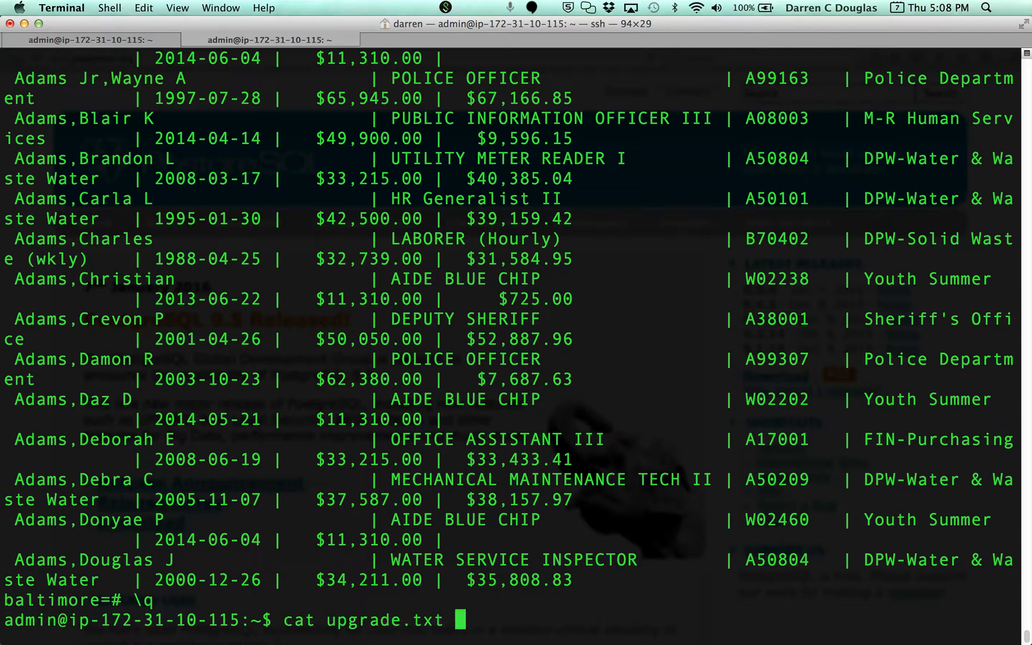
pyautogui.write('psql -U postgres')
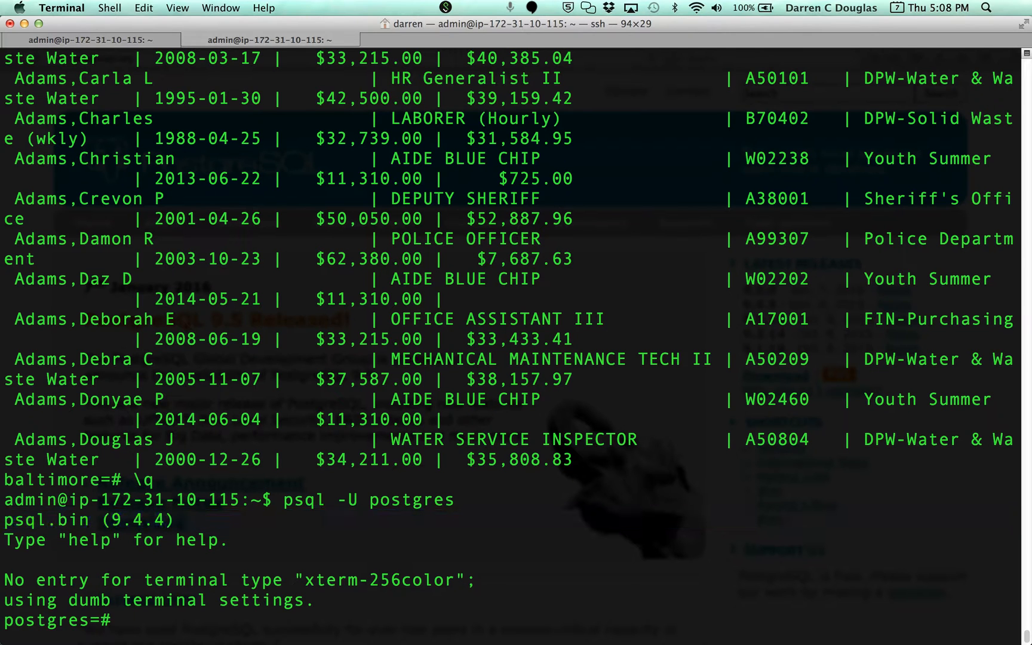
pyautogui.press('Return')
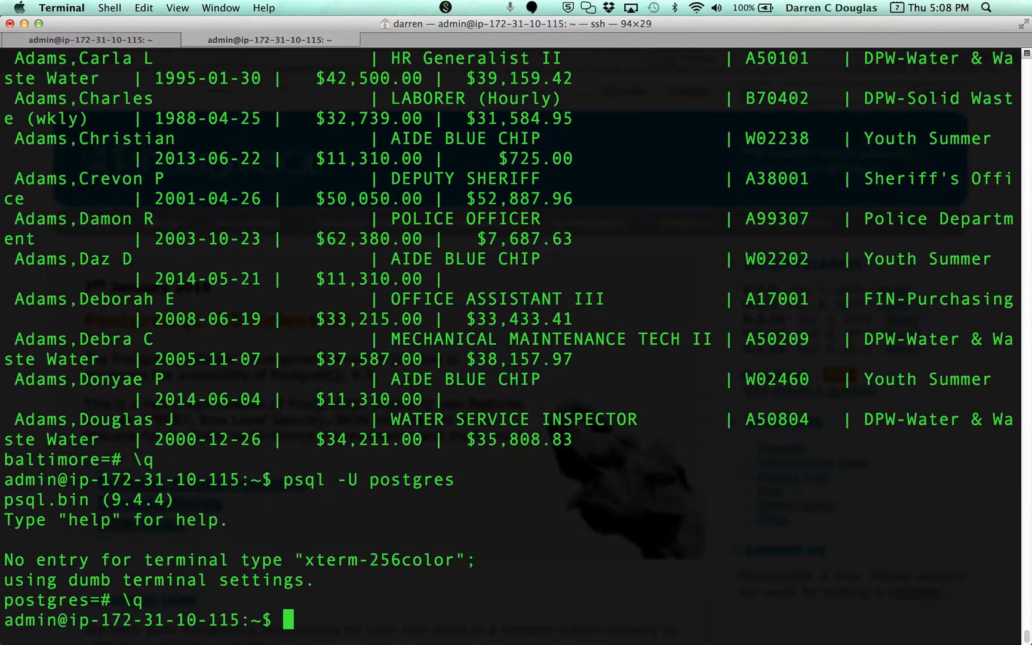
pyautogui.write('cat upgrade.txt')
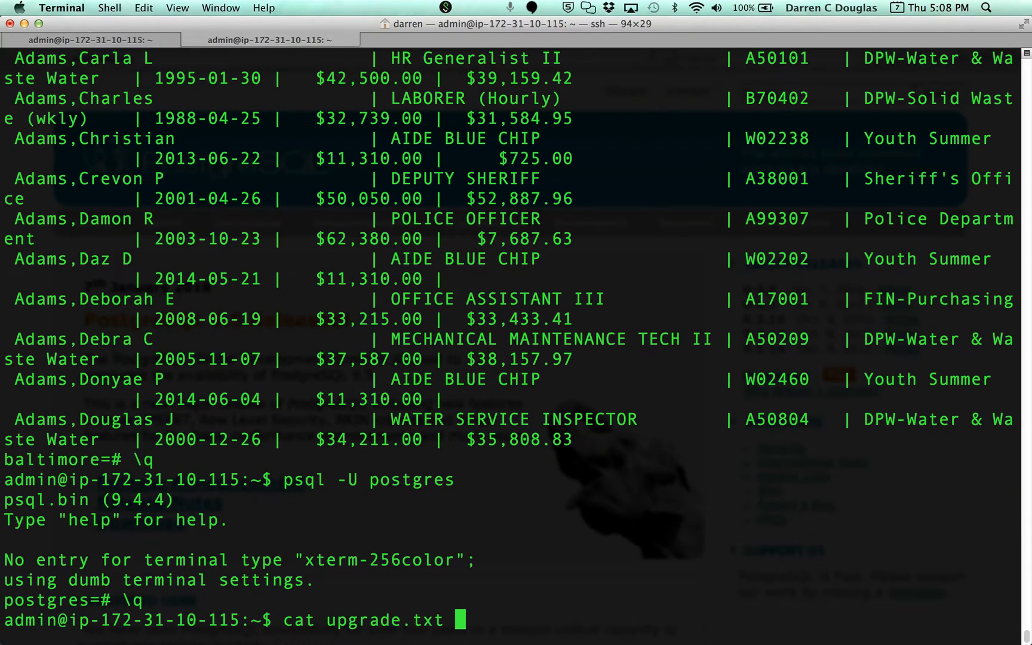
pyautogui.press('Return')
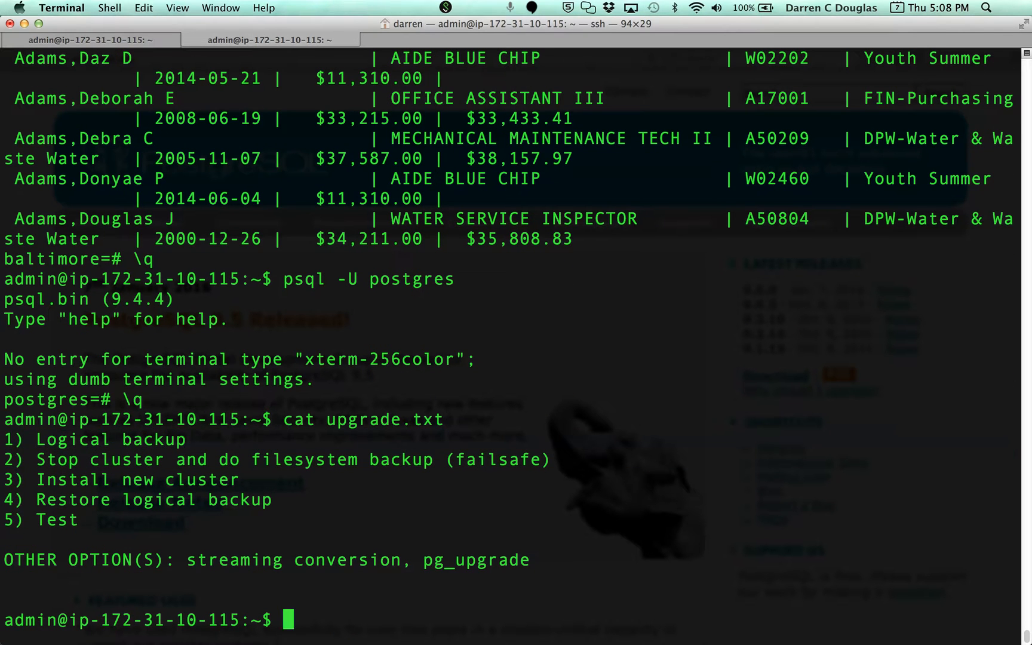
# Step: Dump baltimore to baltimore_backup.sql with pg_dump -U postgres, correcting the misspelled database name
pyautogui.write('ps')
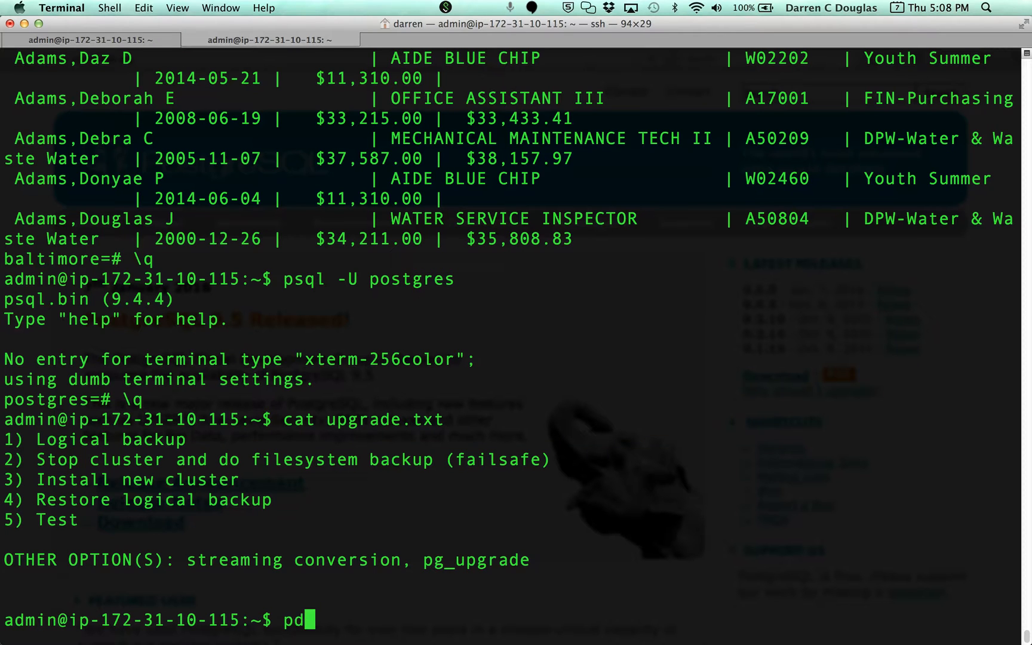
pyautogui.write('g_dump')
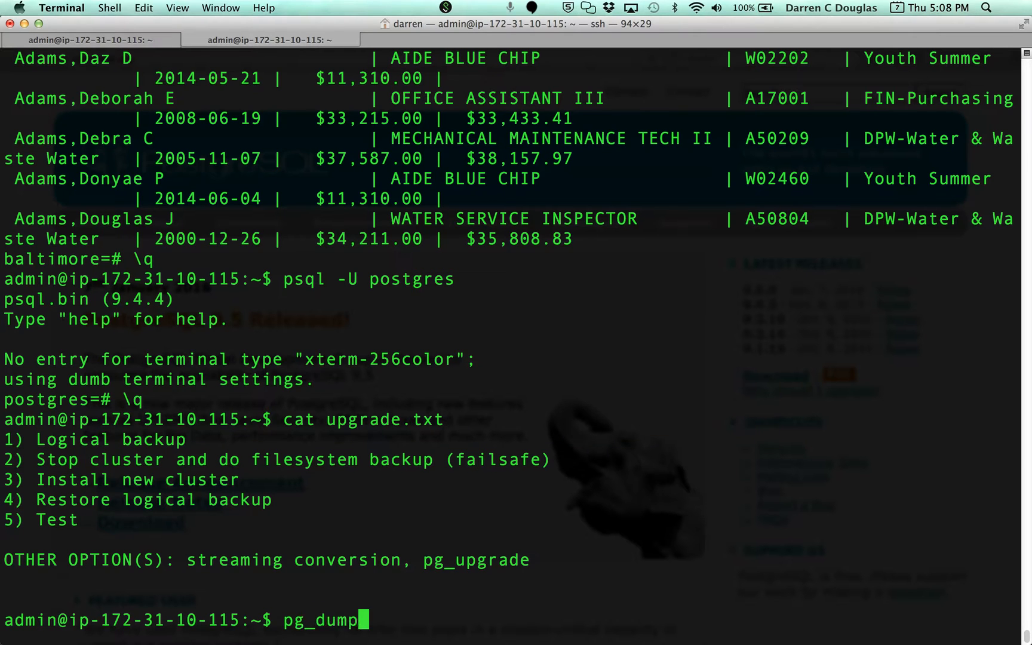
pyautogui.write('-U postgres')
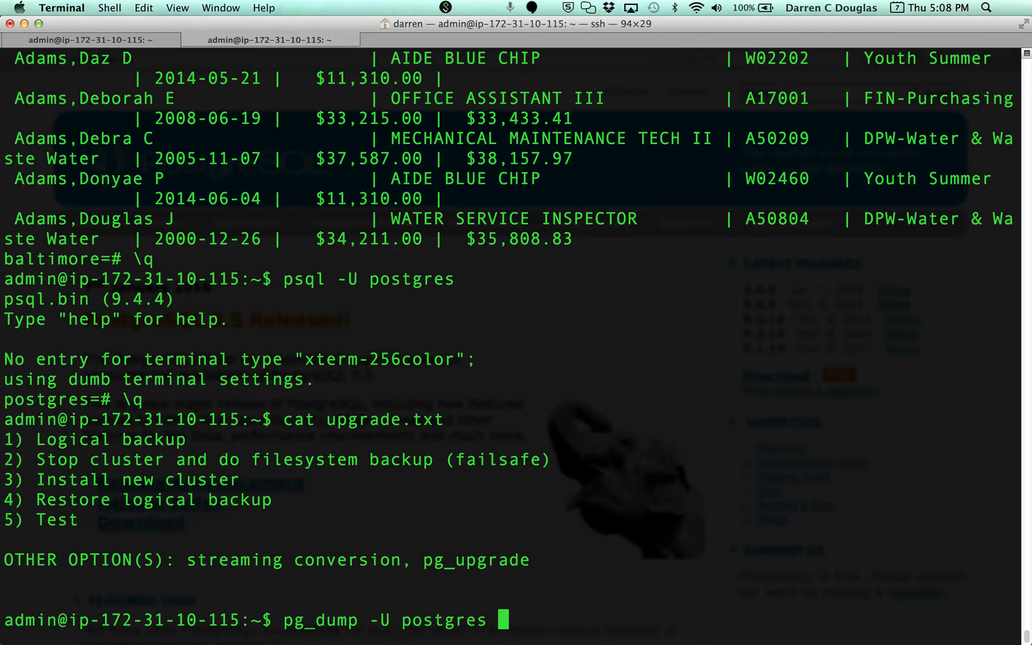
pyautogui.write('-d balt')
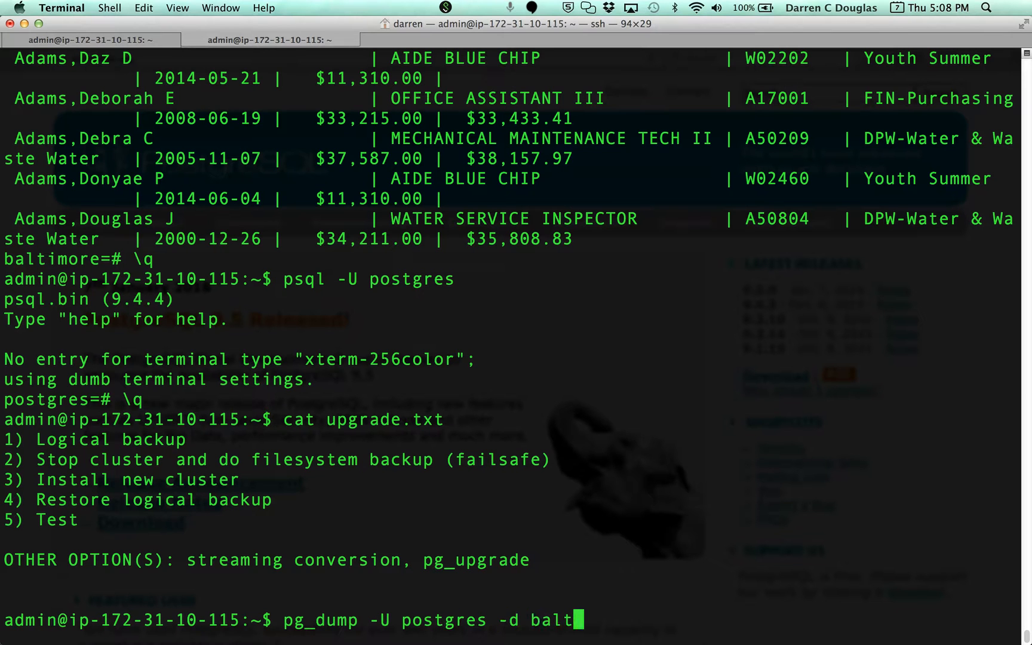
pyautogui.write('more > bal')
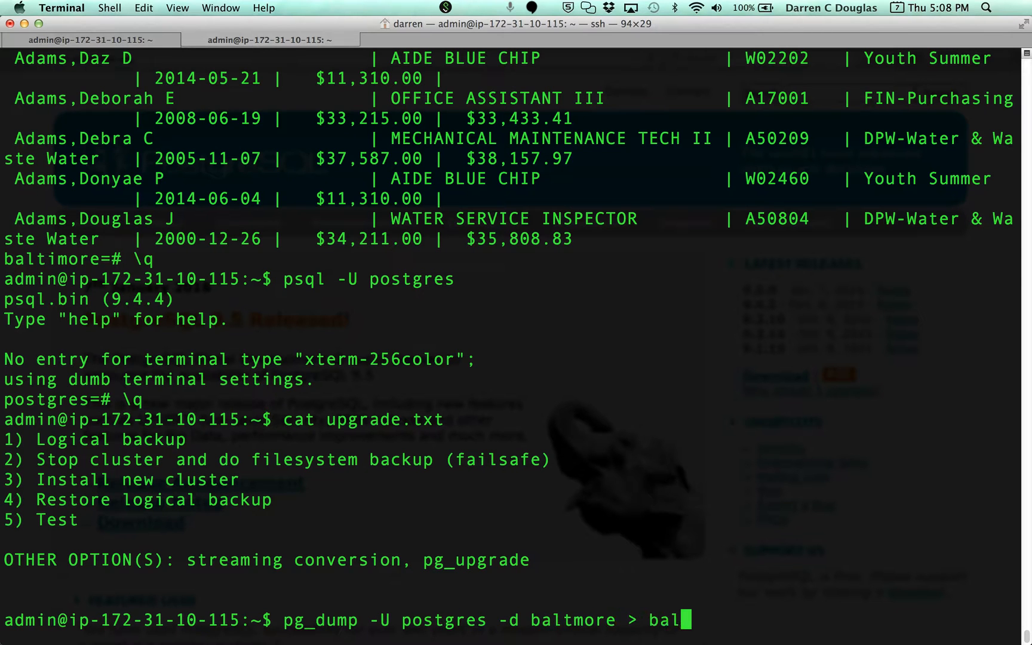
pyautogui.write('timore_backup.sql')
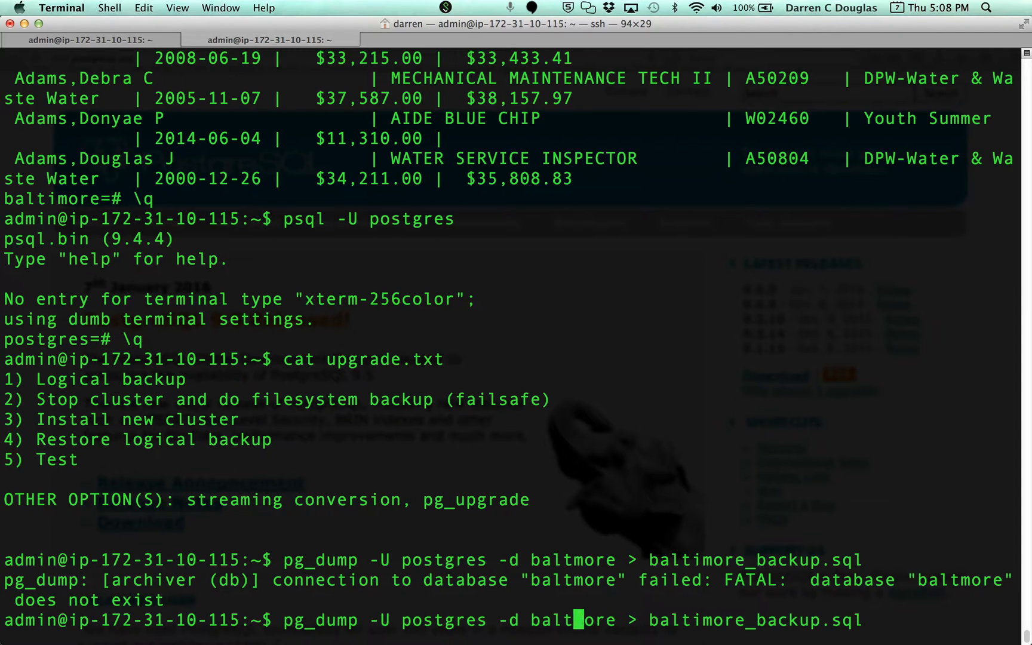
pyautogui.press('Return')
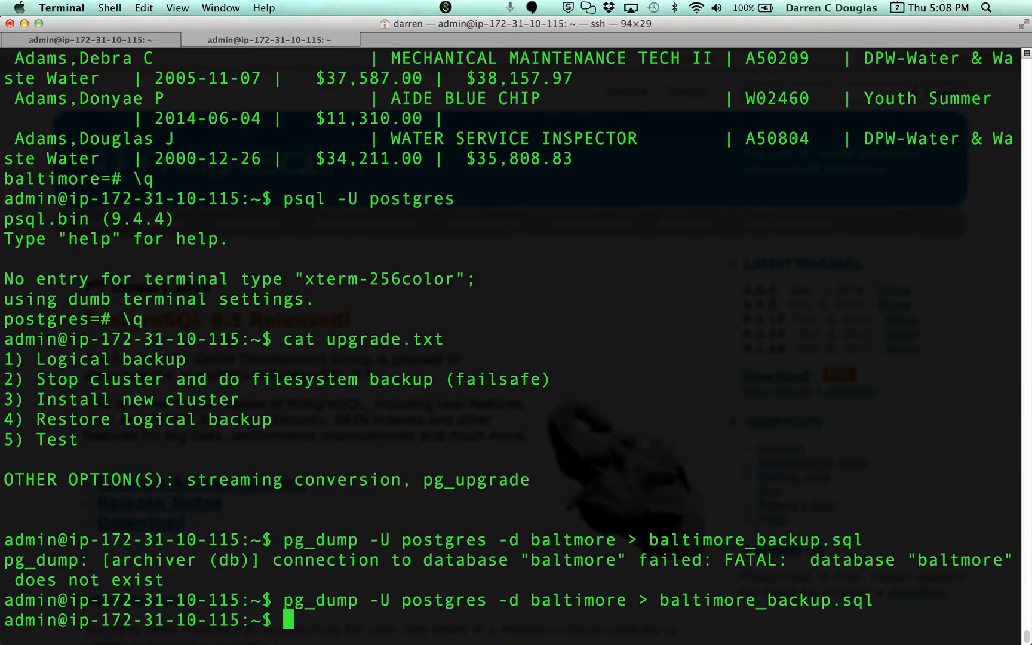
pyautogui.write('ls')
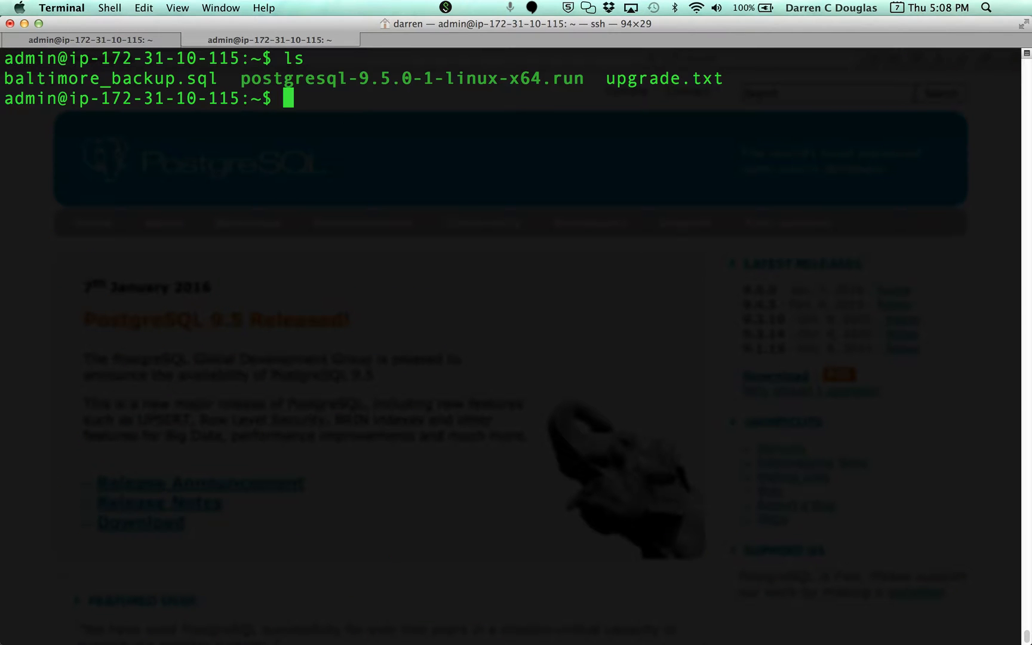
# Step: Check baltimore_backup.sql is 1775793 bytes and inspect its dump SQL in vim
pyautogui.doubleClick(107, 79)
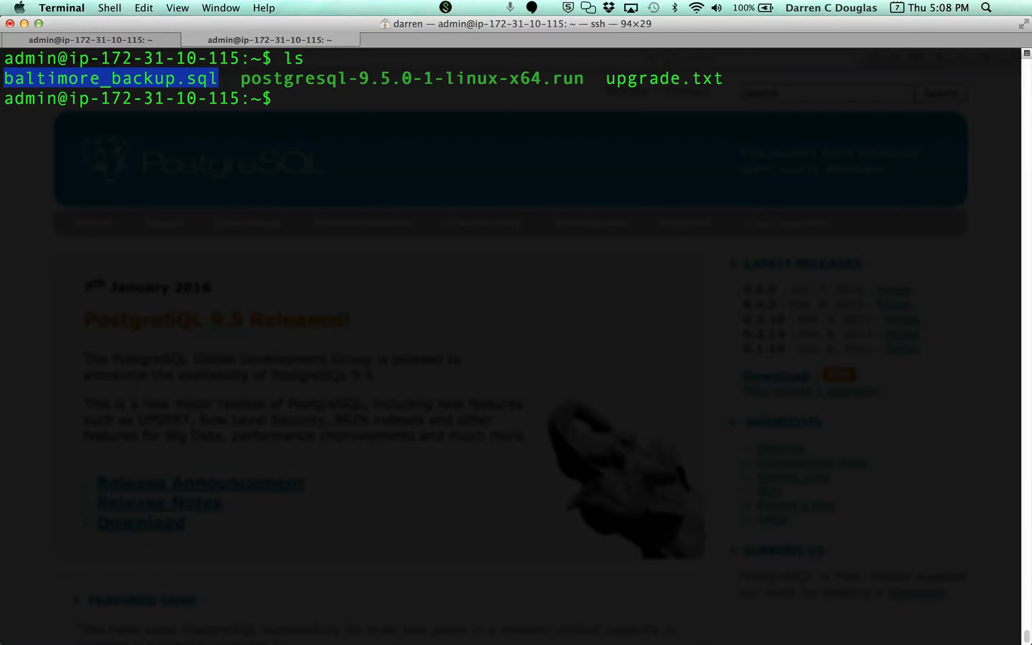
pyautogui.write('ll -')
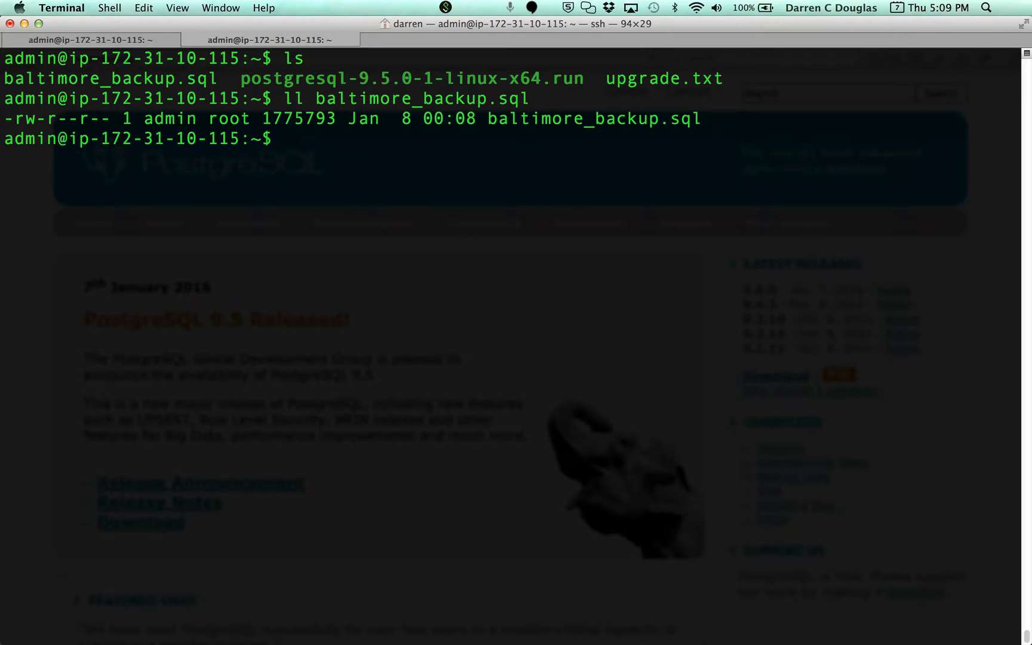
pyautogui.write('vim')
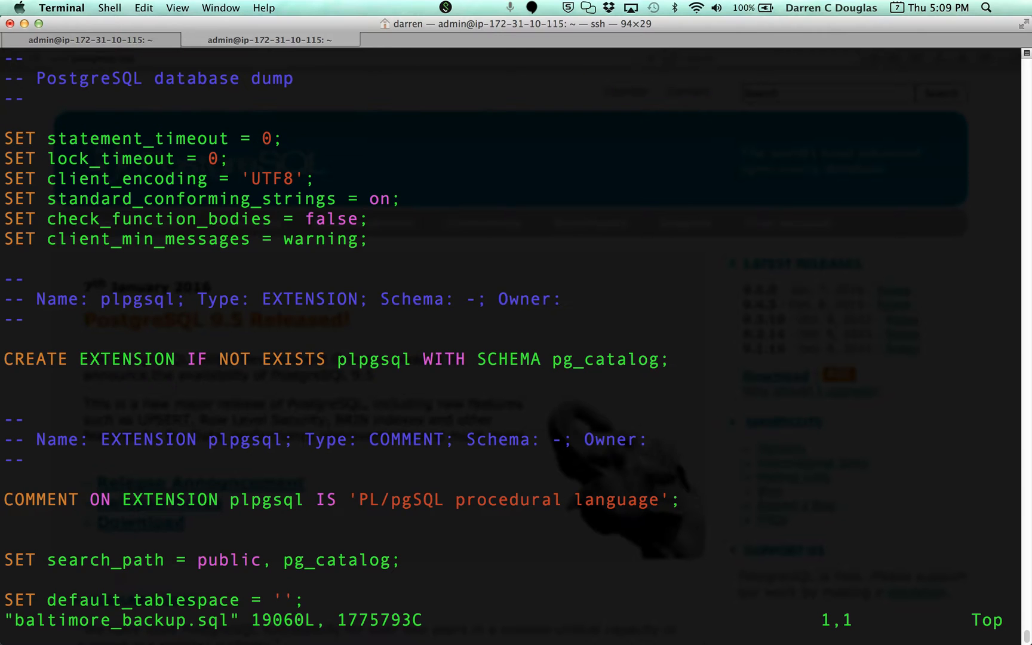
pyautogui.press('G')
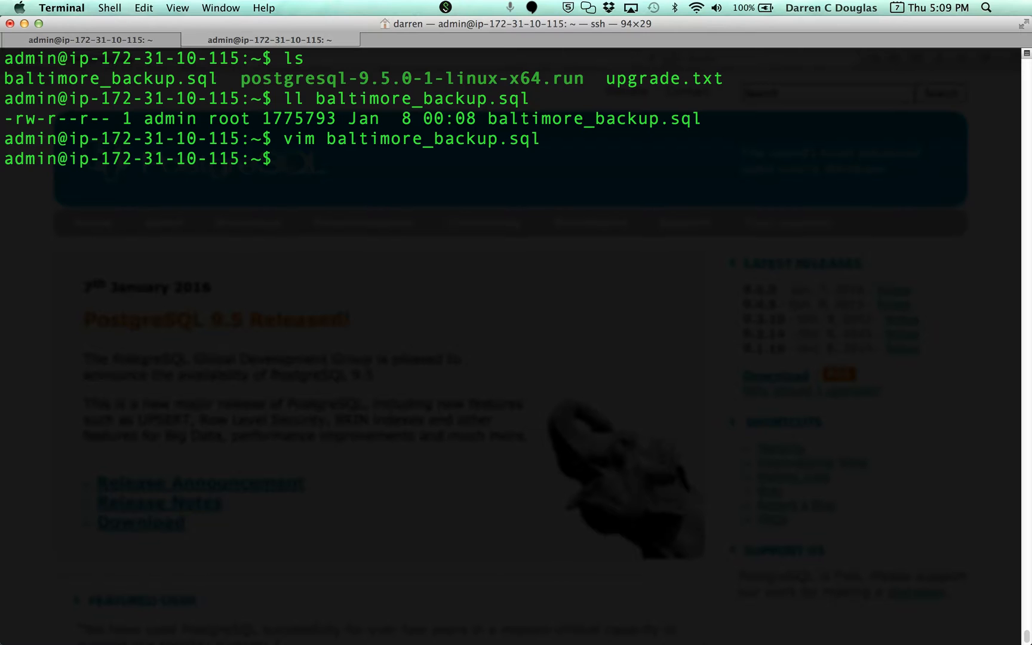
# Step: Reread upgrade.txt and stop the server with sudo service postgresql-9.4 stop
pyautogui.write('cat upgrade.txt')
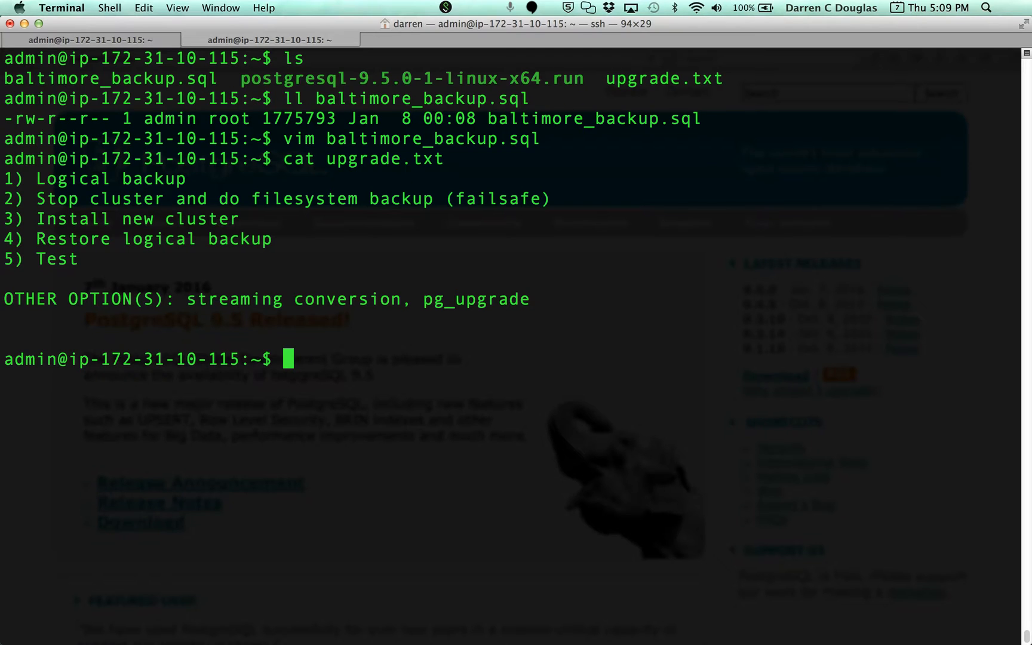
pyautogui.write('sudo st')
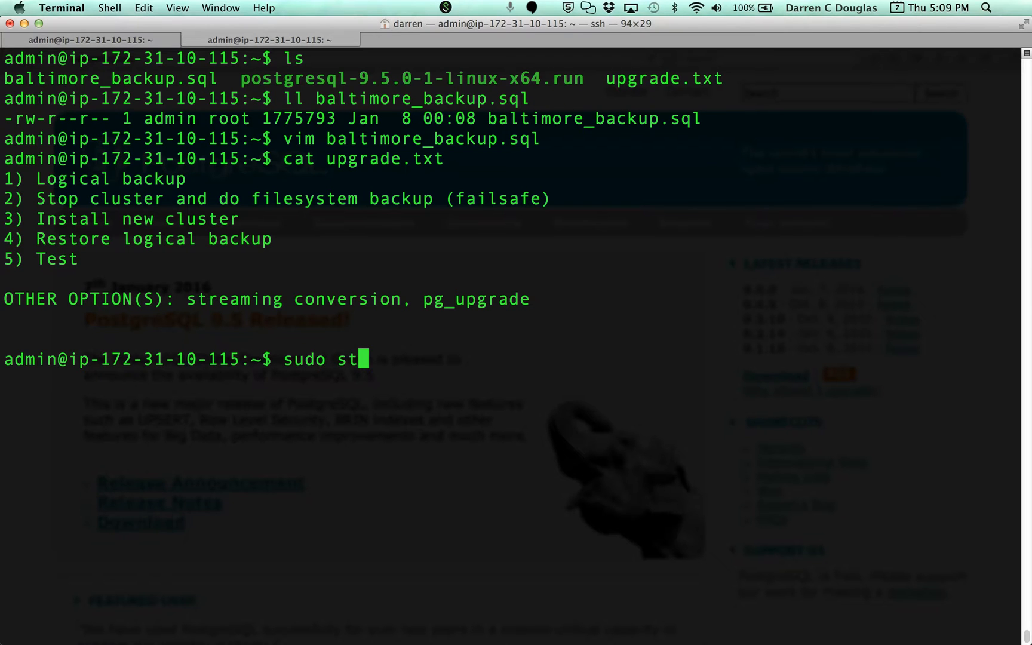
pyautogui.write('ervice')
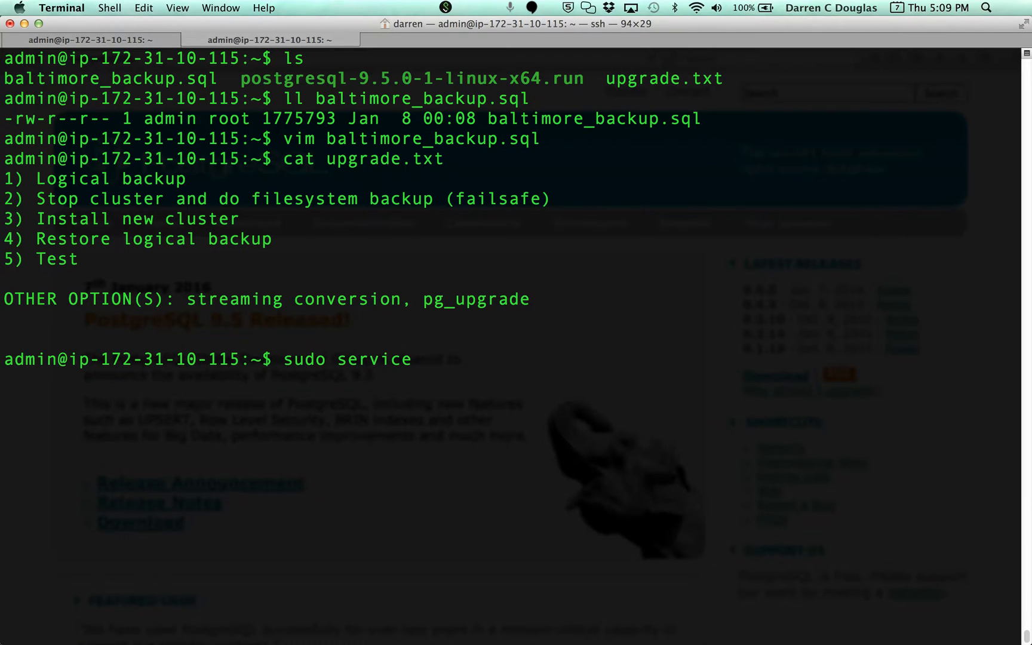
pyautogui.write('postgresql-9.4 stop')
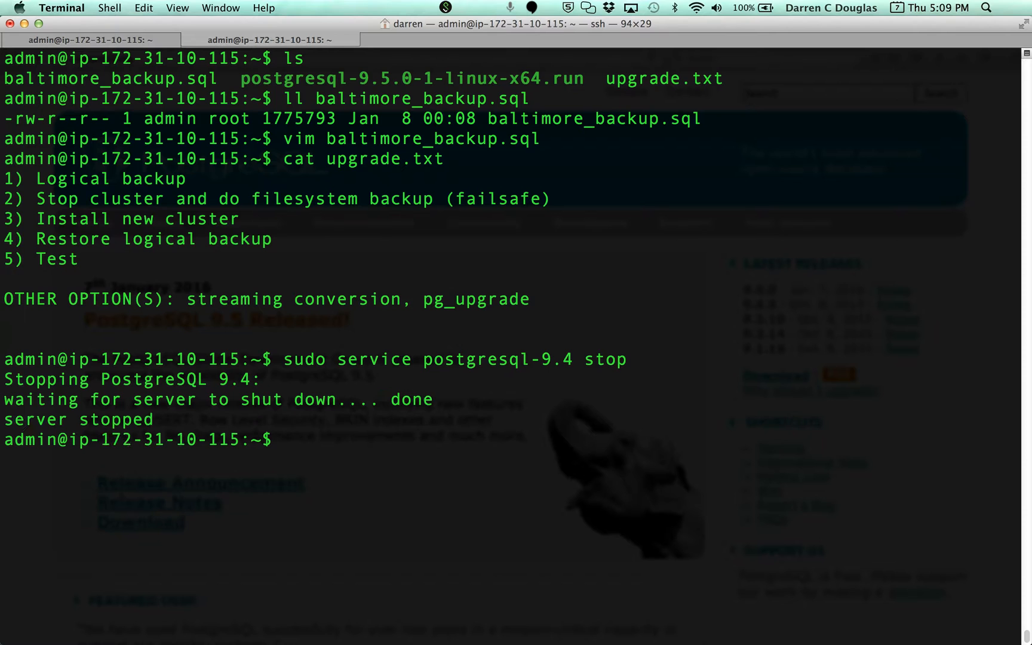
pyautogui.write('sudo -i')
pyautogui.write('cd /opt/')
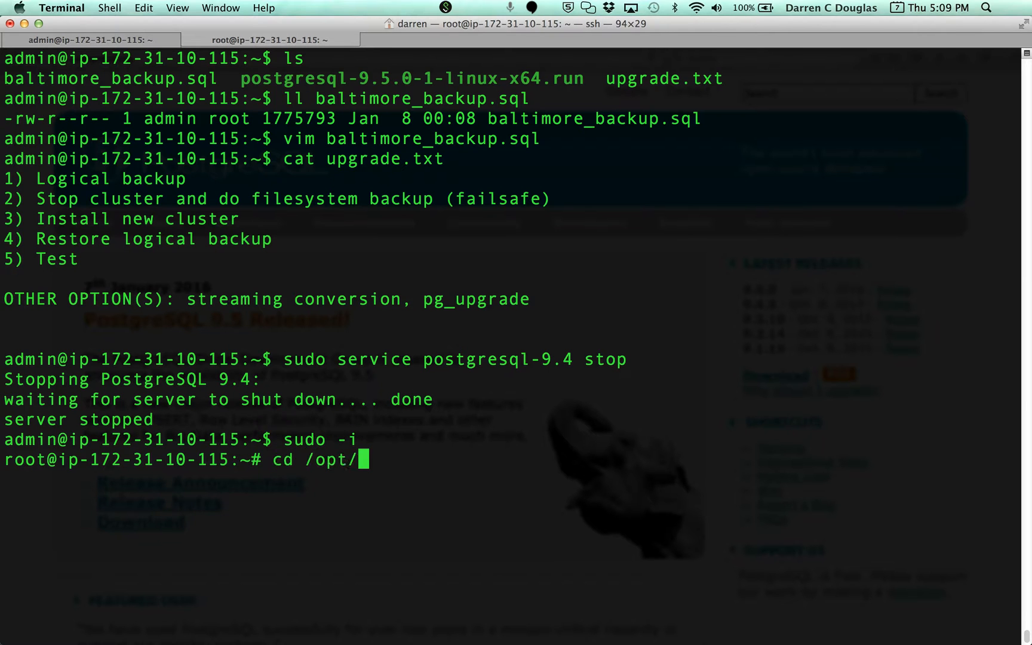
# Step: List the contents of /opt/PostgreSQL/9.4/data, then exit the root shell
pyautogui.write('PostgreSQL/9.4/')
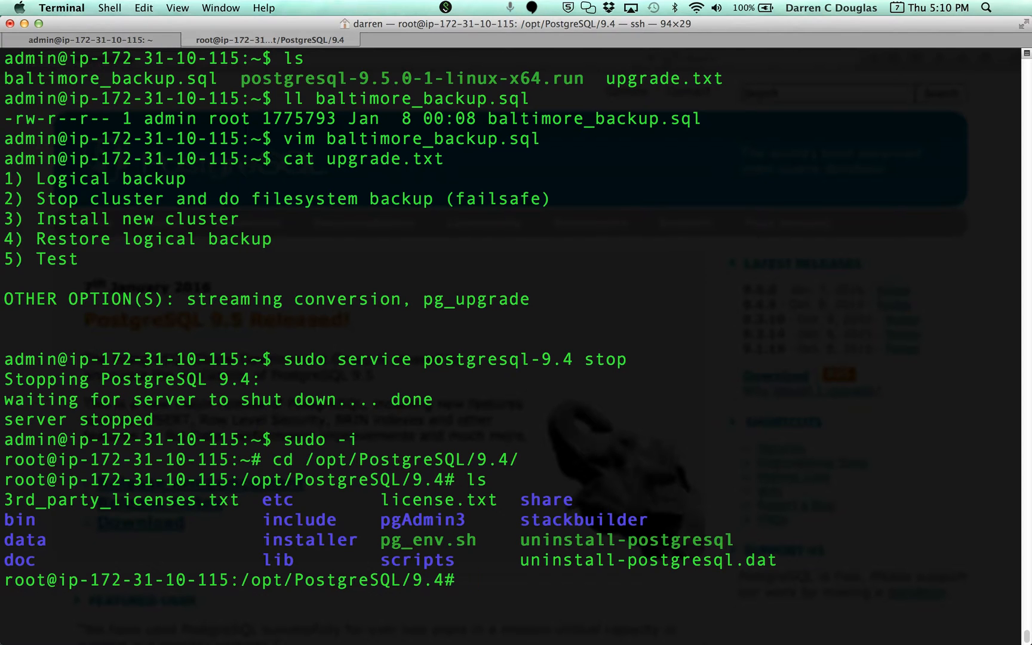
pyautogui.write('ls data/')
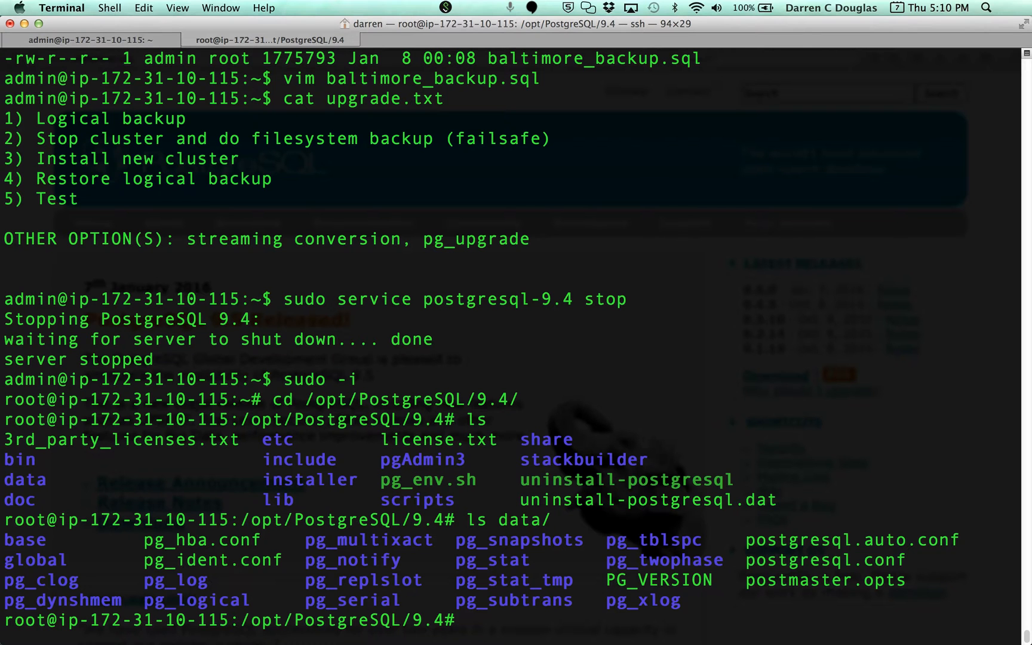
pyautogui.write('cd')
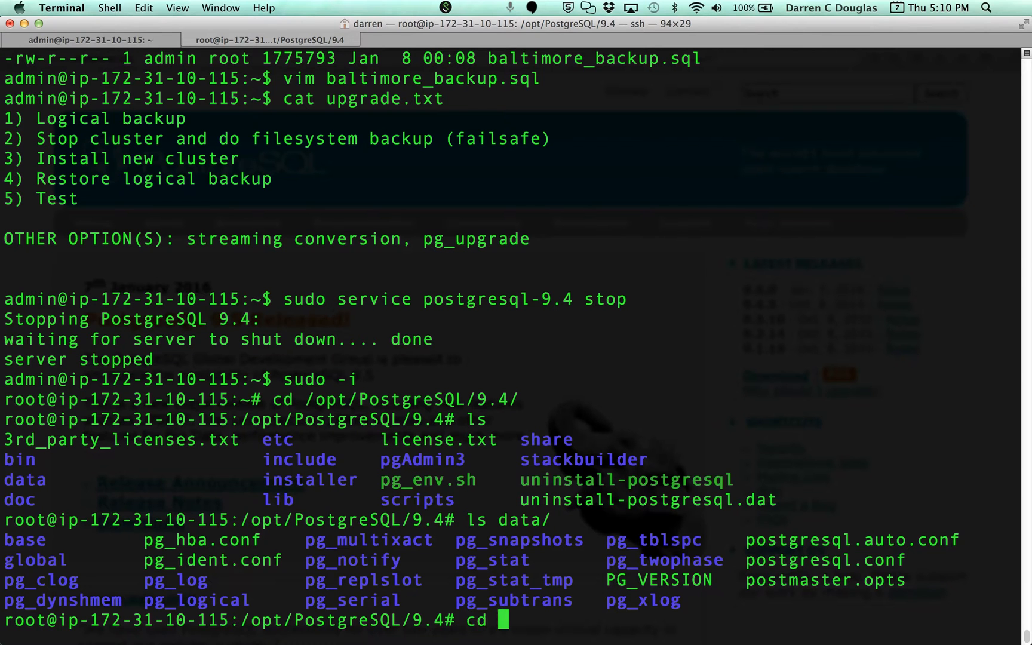
pyautogui.write('exit')
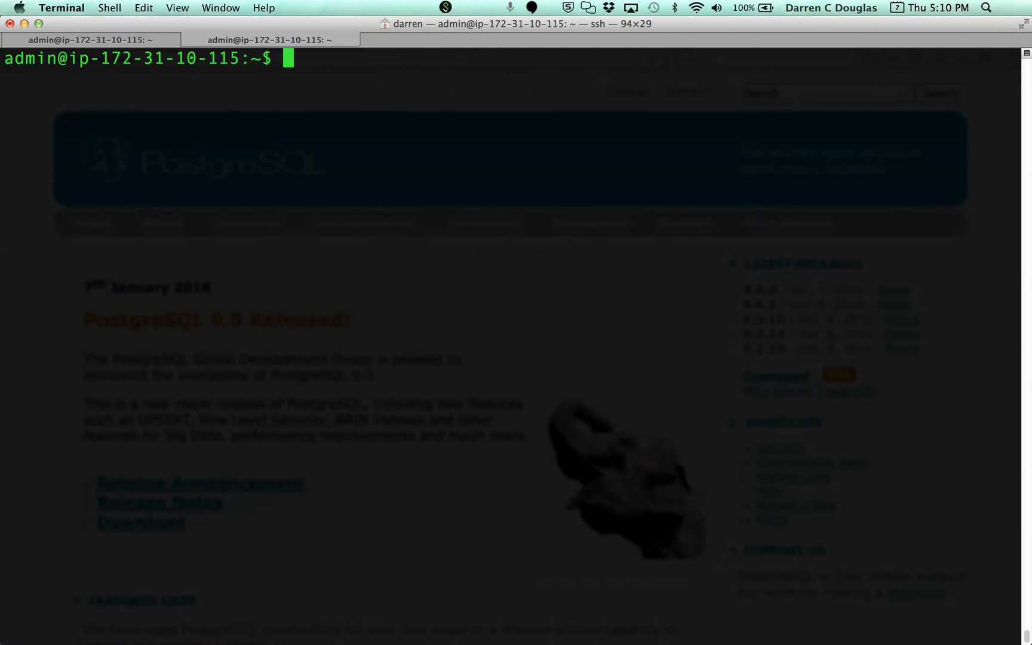
# Step: Copy /opt/PostgreSQL/9.4/data into the home folder with sudo cp -a
pyautogui.write('sudo cp -')
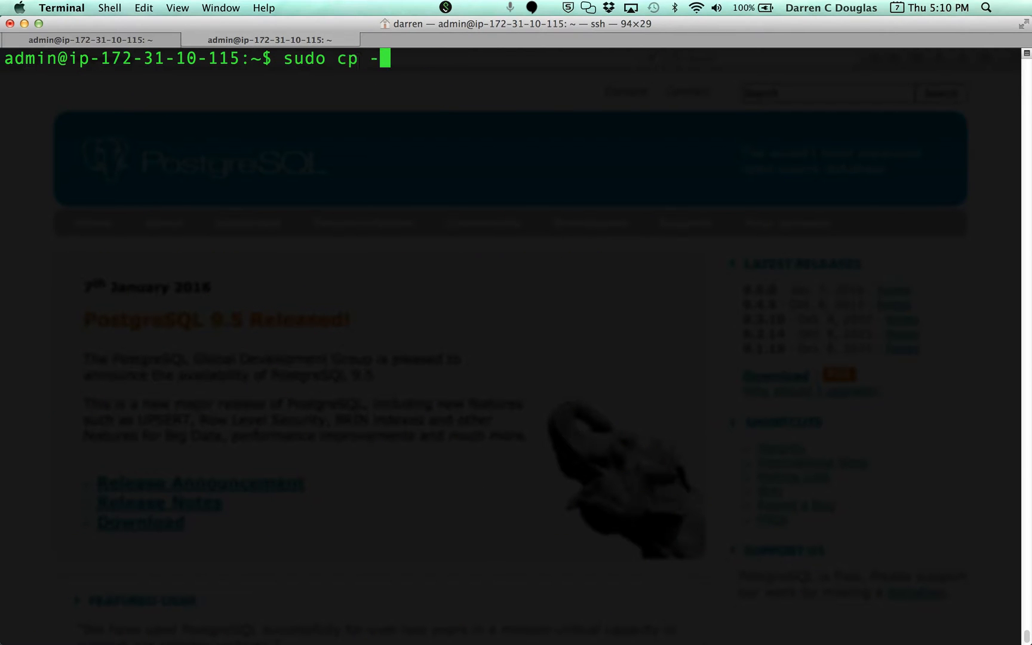
pyautogui.write('a')
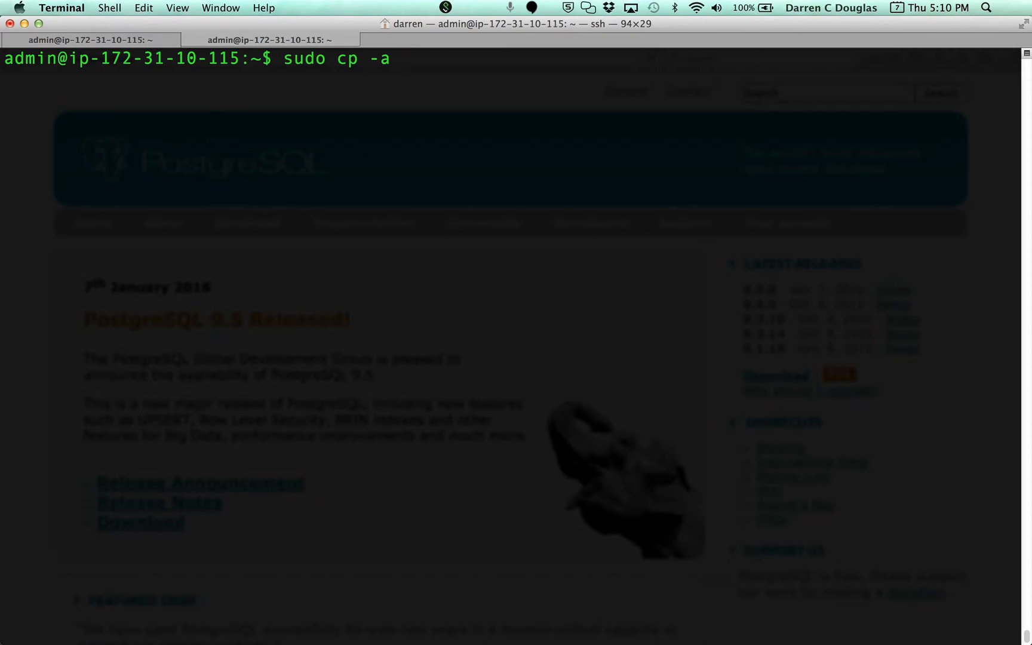
pyautogui.write('/opt/PostgreSQL/')
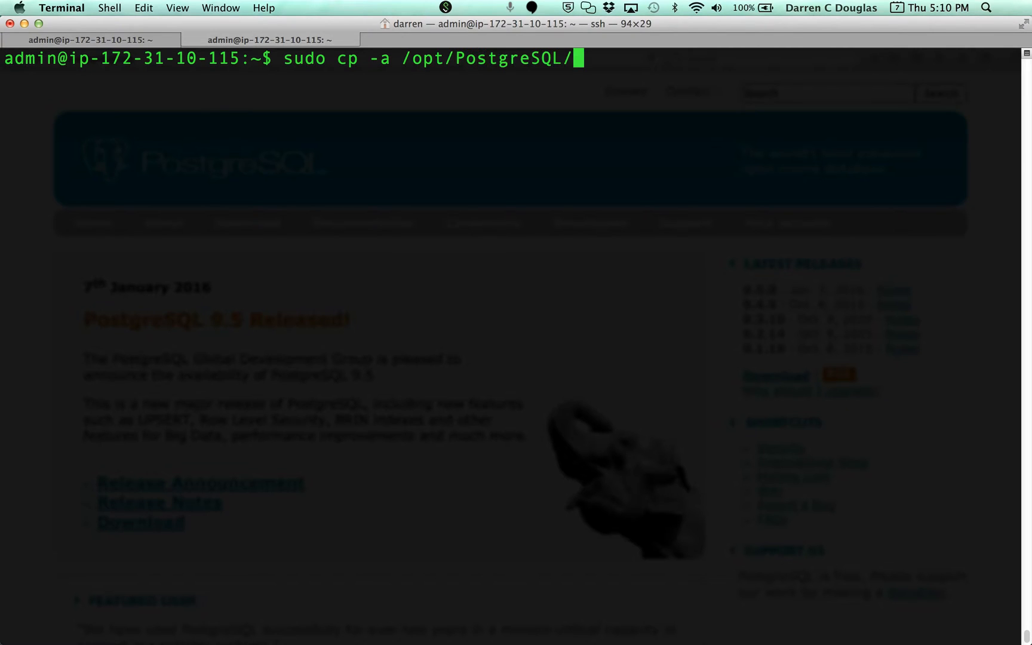
pyautogui.write('9.4/data .')
pyautogui.write('ls')
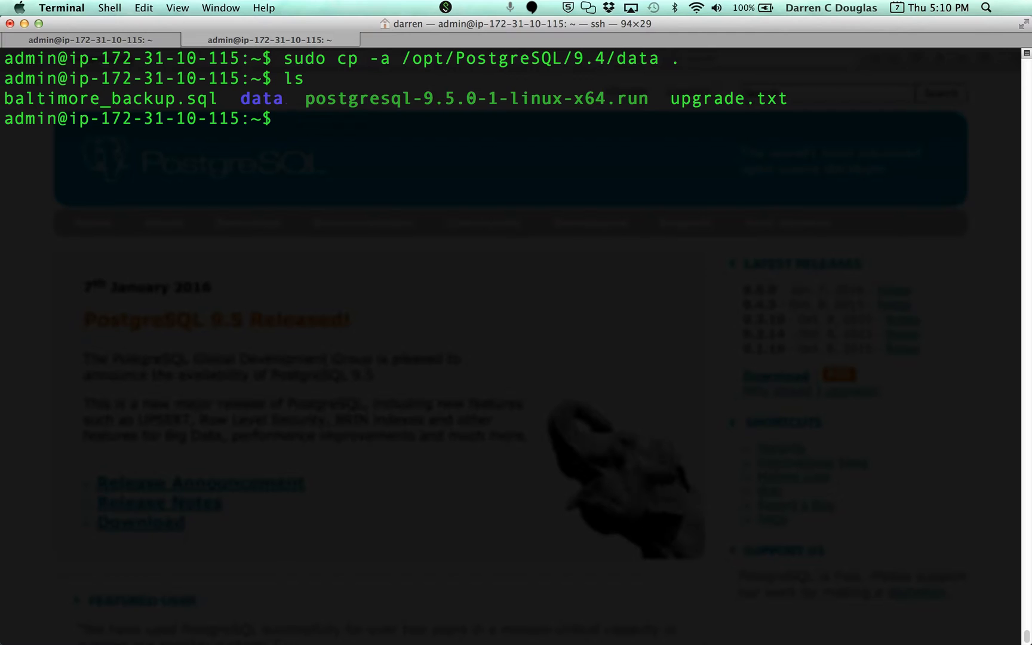
# Step: Rename the copied data folder to data_backup_9.4
pyautogui.doubleClick(261, 98)
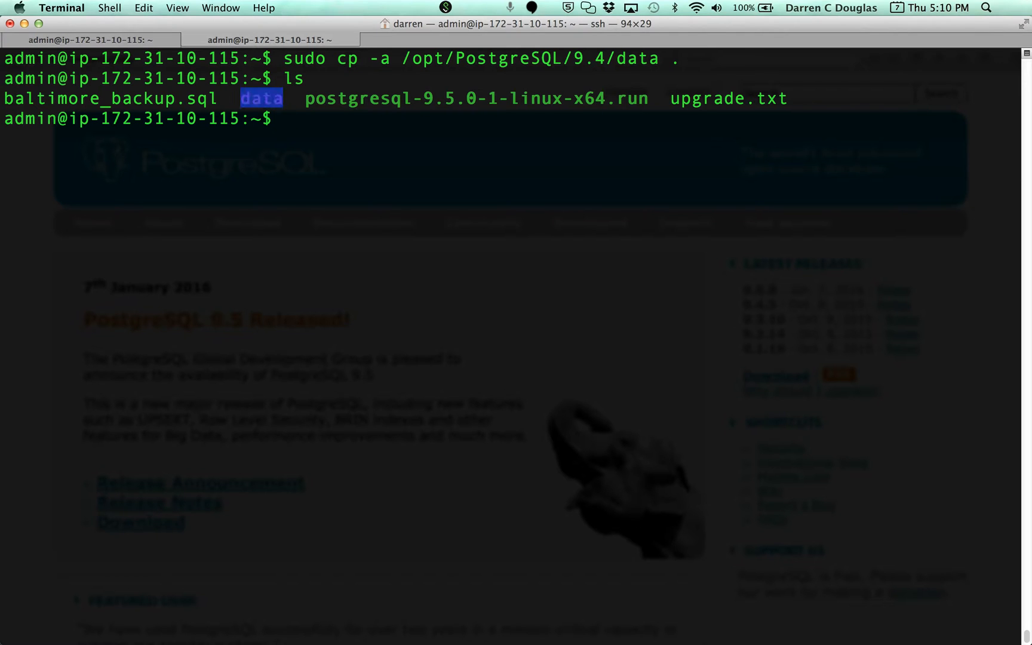
pyautogui.write('mv data')
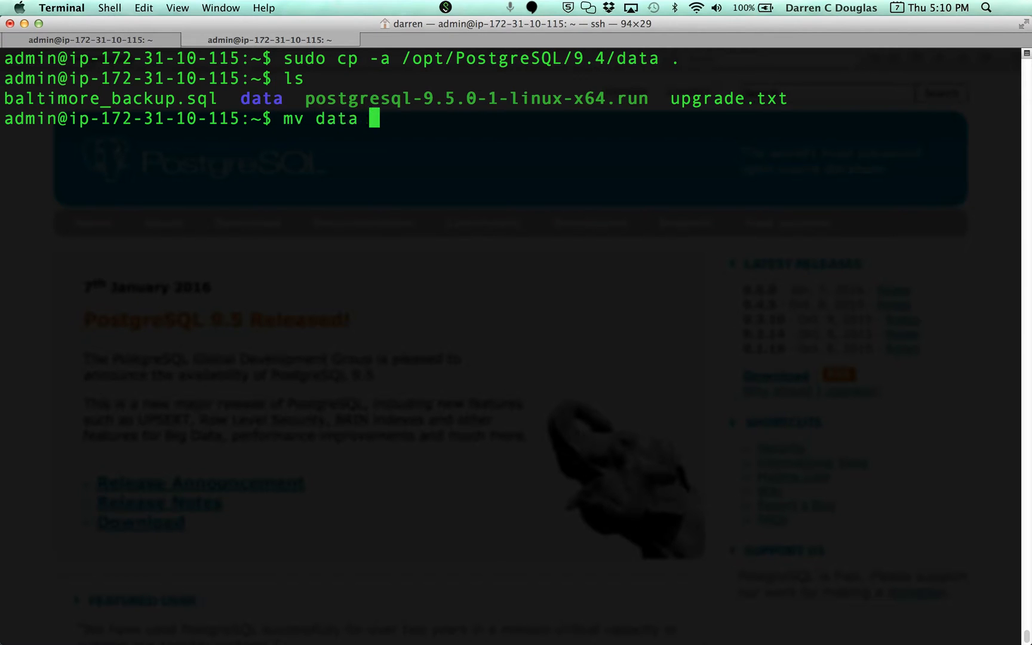
pyautogui.write('data_ab')
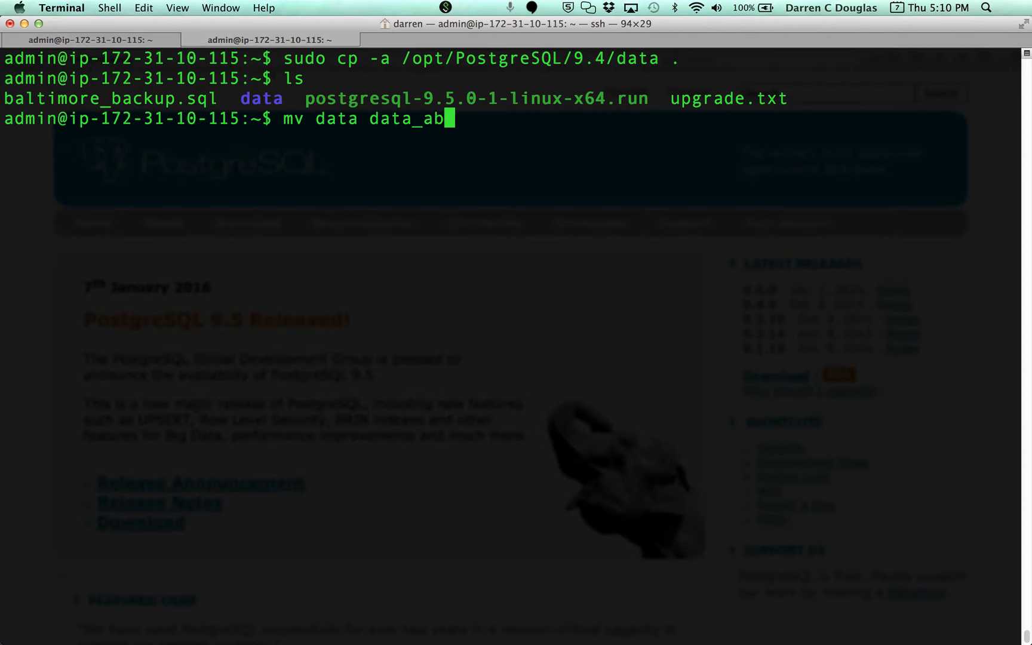
pyautogui.write('kcup')
pyautogui.write('ls')
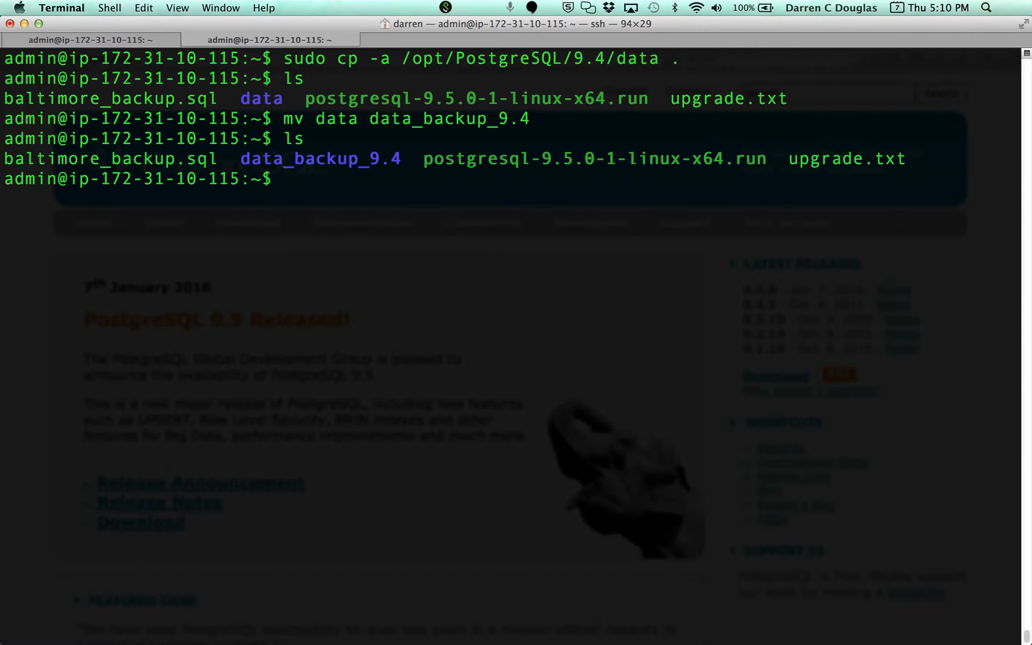
pyautogui.write('cat')
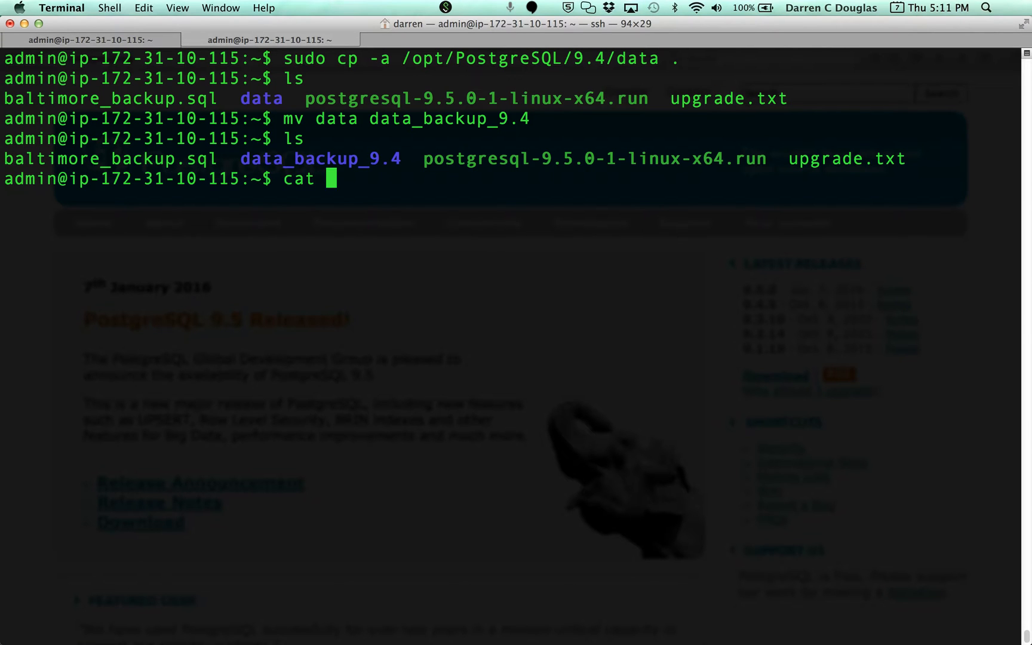
# Step: Run postgresql-9.5.0-1-linux-x64.run, set the superuser password and accept the default locale
pyautogui.write('upgrade.txt')
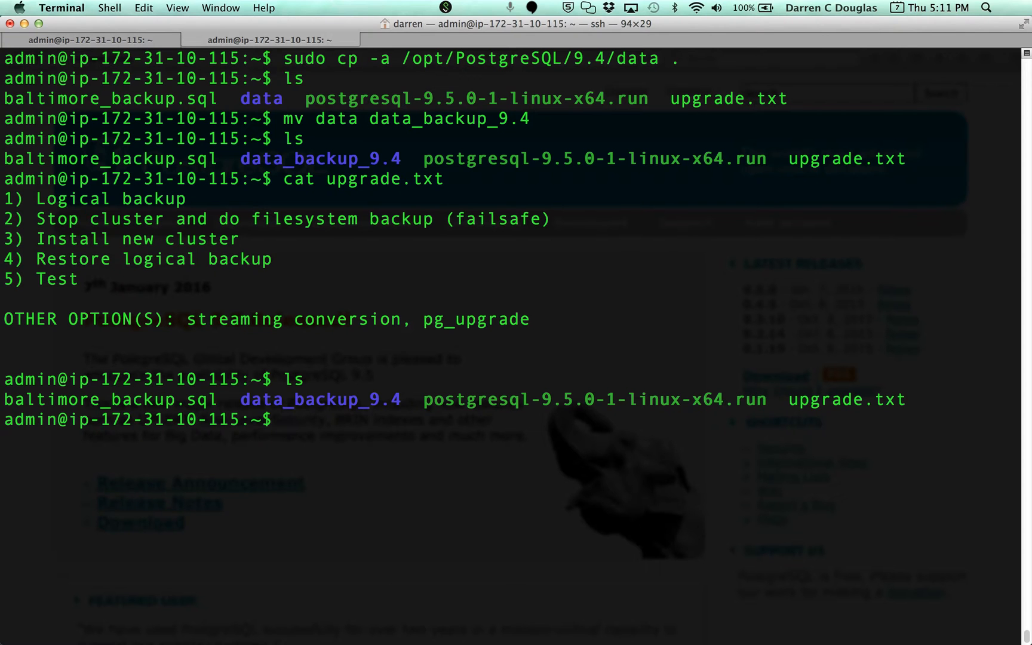
pyautogui.write('s')
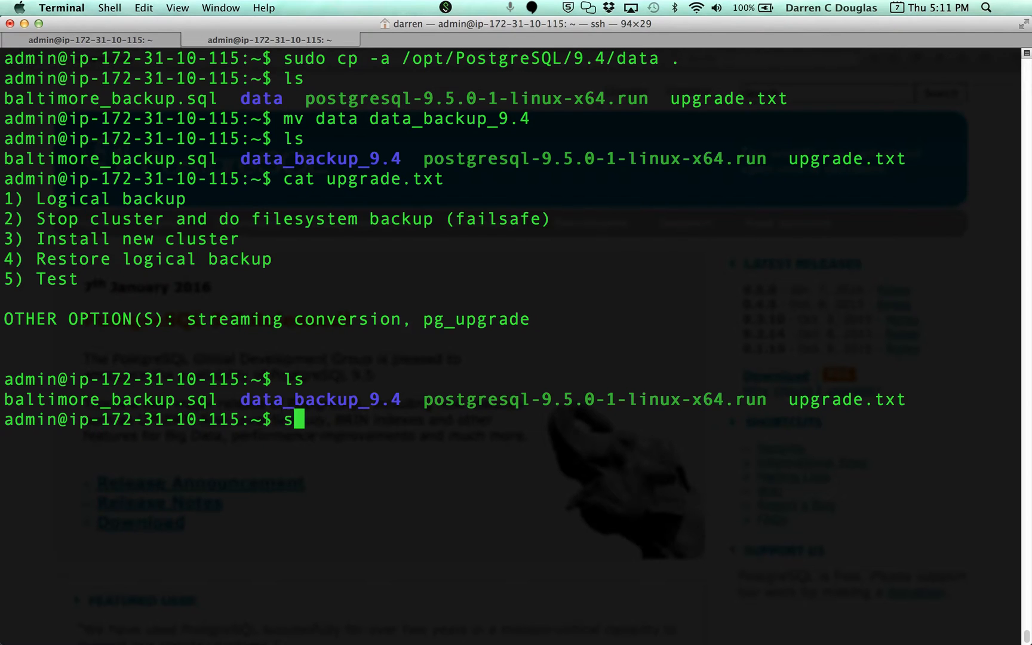
pyautogui.write('sudo ./postgresql-9.5.0-1-linux-x64.run')
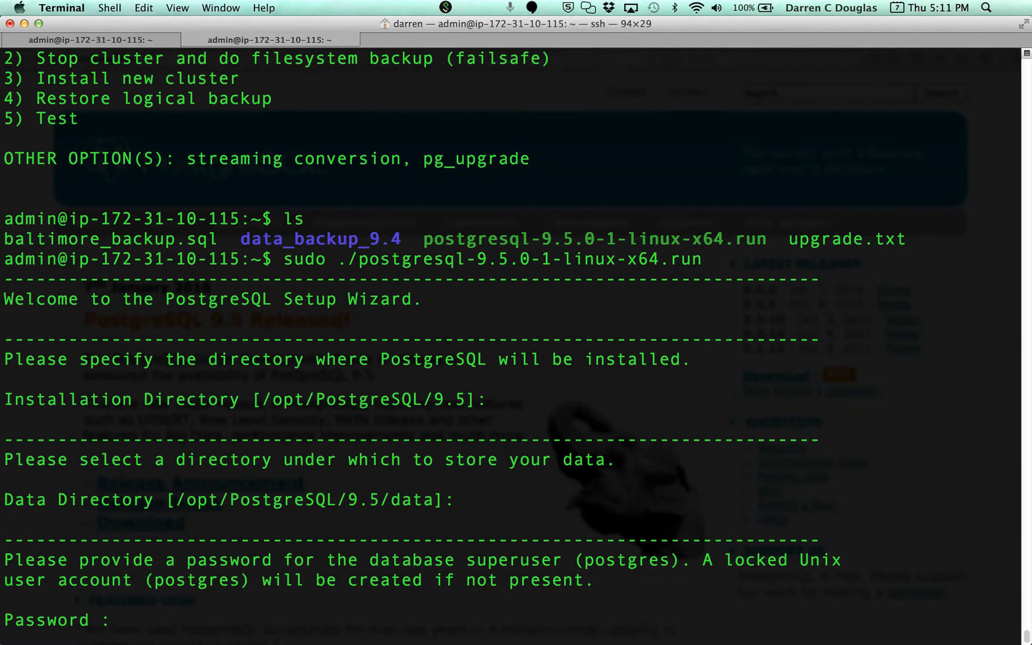
pyautogui.press('Return')
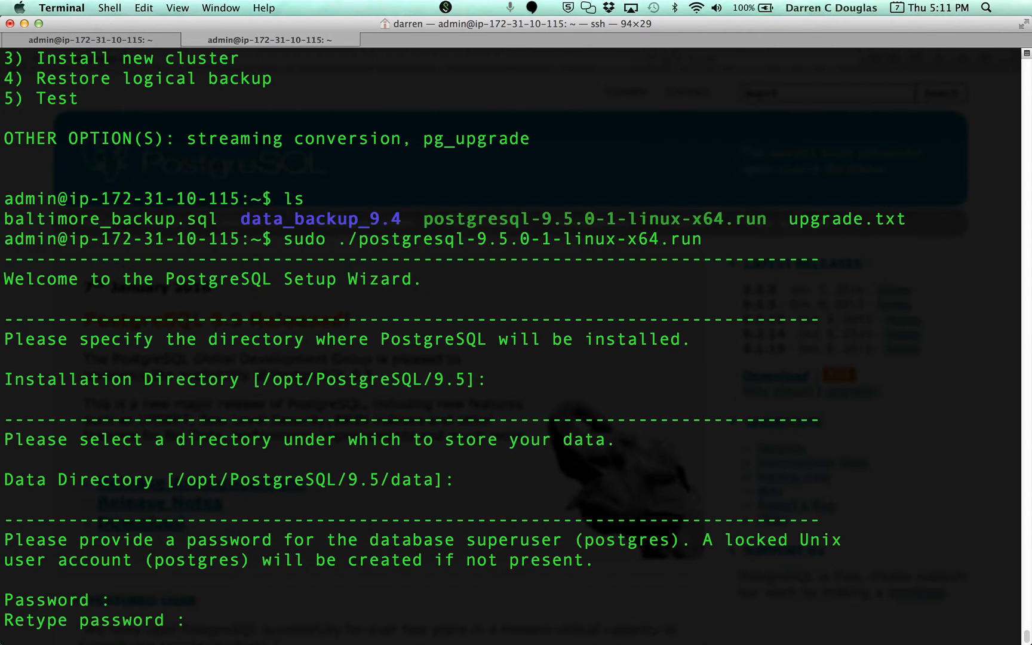
pyautogui.press('Return')
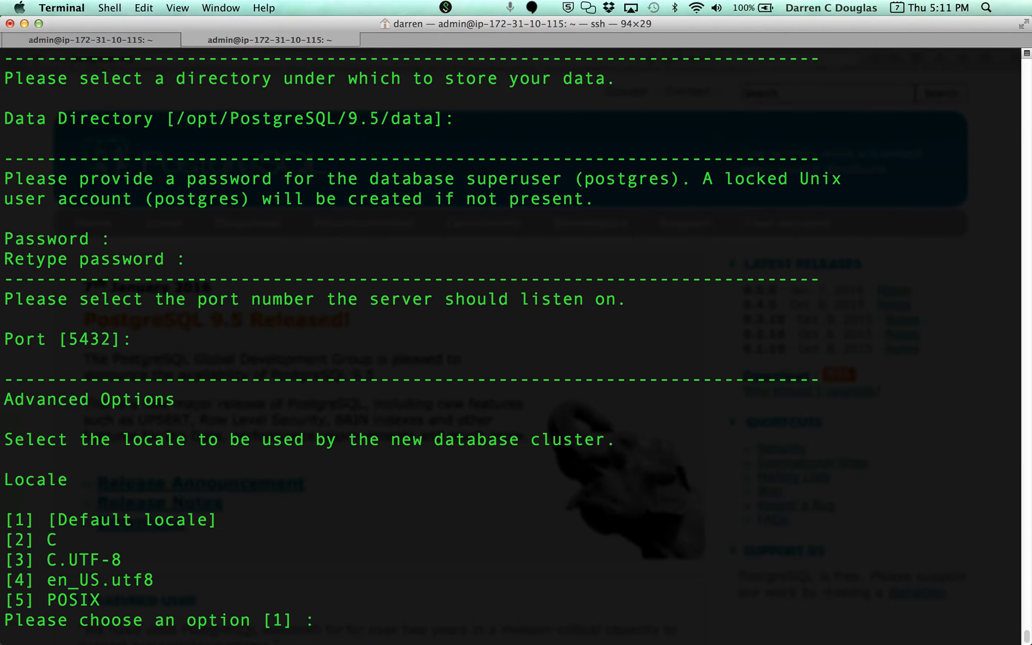
pyautogui.press('Return')
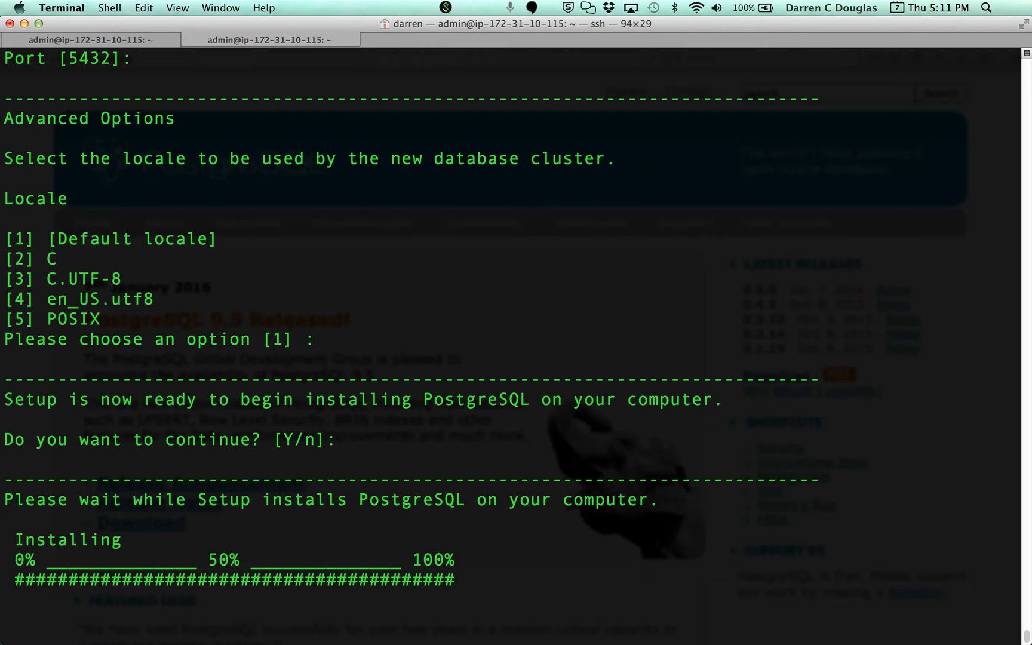
# Step: Check the running postgres processes with ps -ef | grep postgres, then reprint upgrade.txt
pyautogui.write('ps -ef')
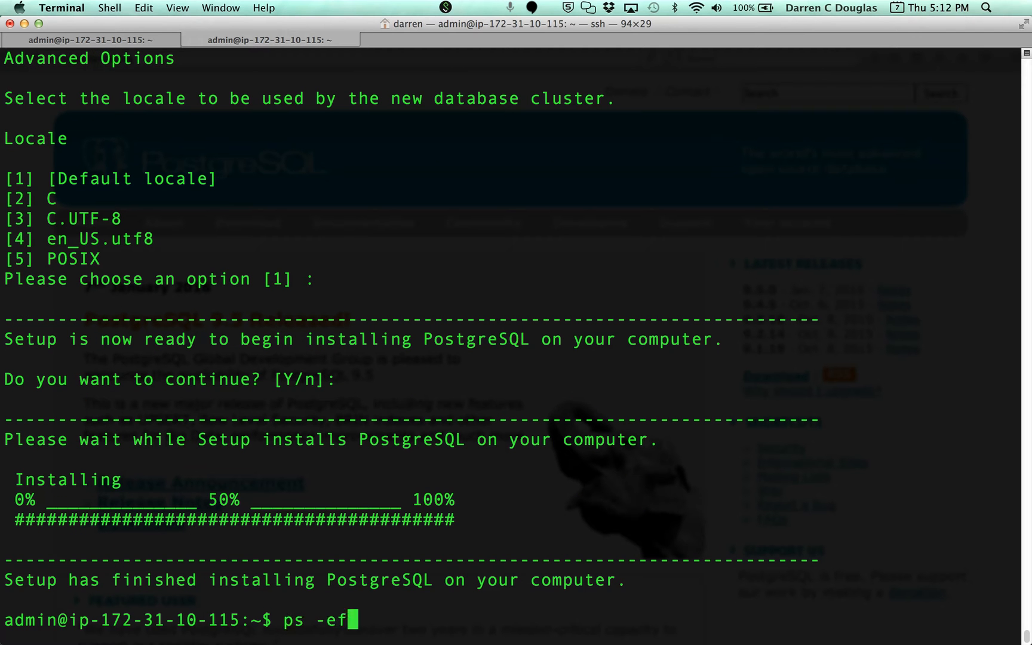
pyautogui.write('| grep')
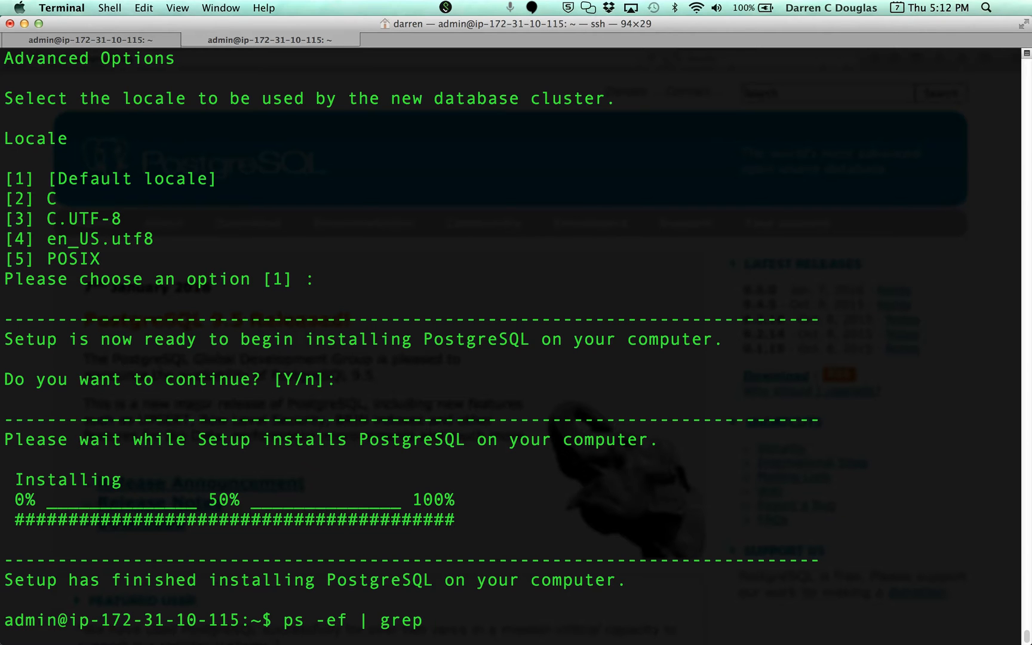
pyautogui.write('psql')
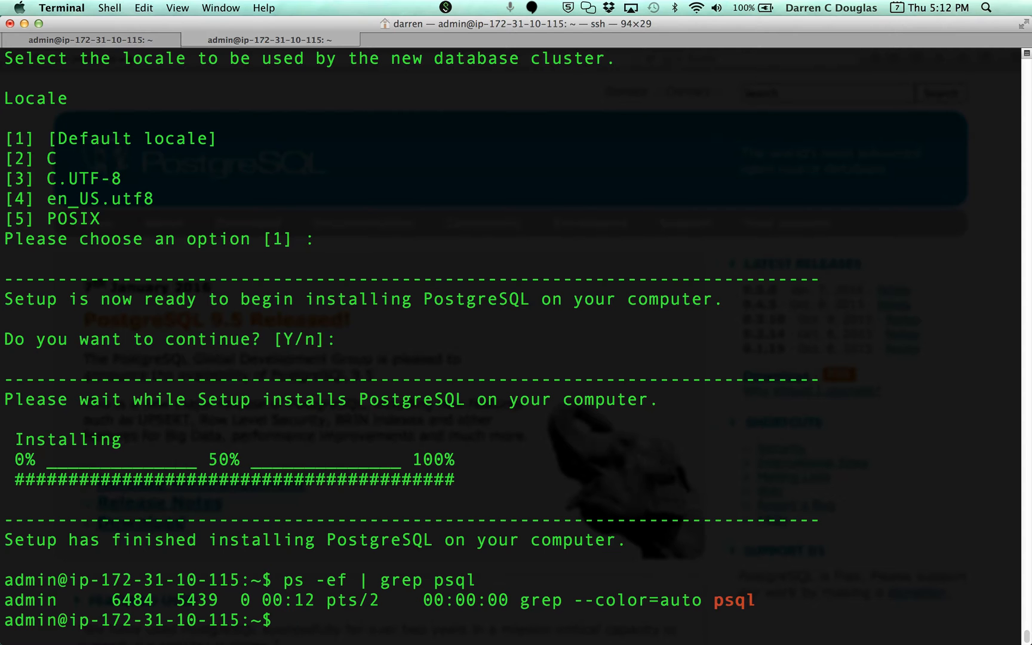
pyautogui.write('ps -ef | grep postgres')
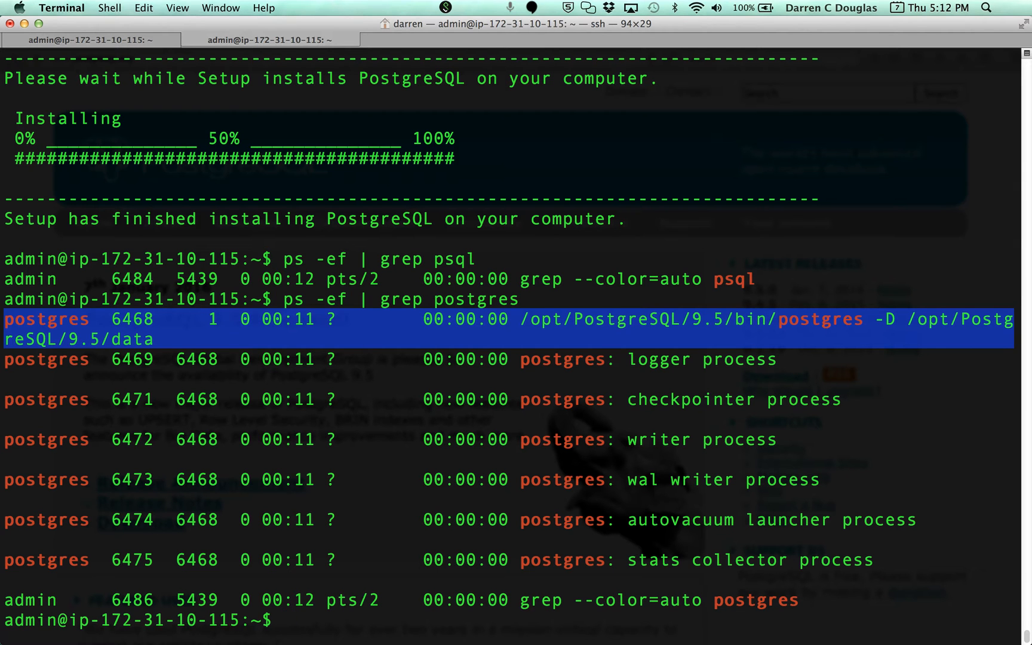
pyautogui.write('cat upgrade.txt')
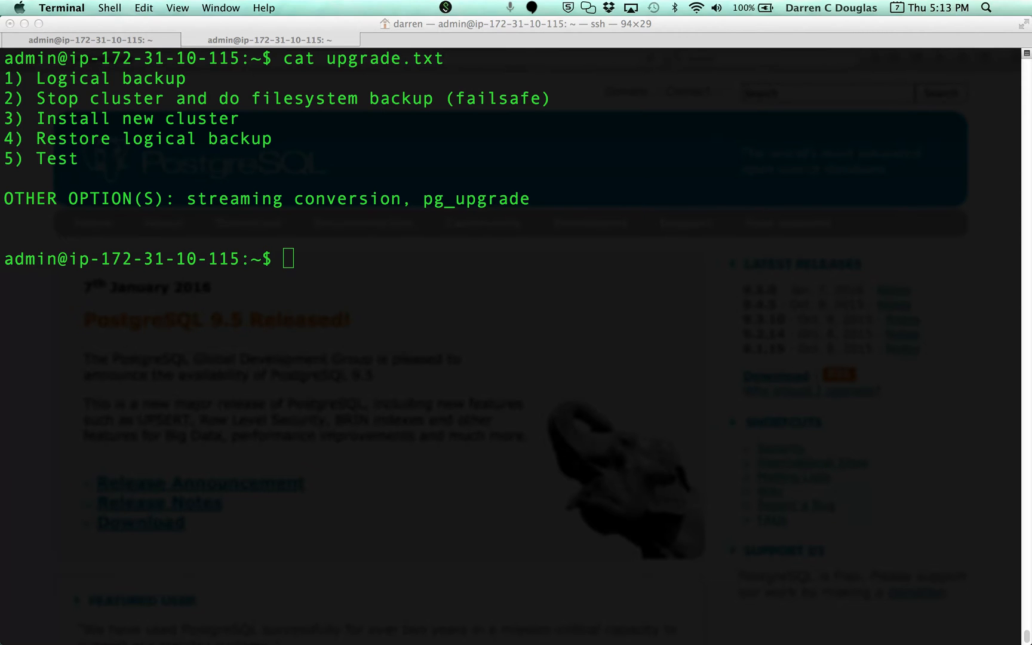
# Step: Start psql as user postgres and list the existing databases with \l
pyautogui.write('psql -')
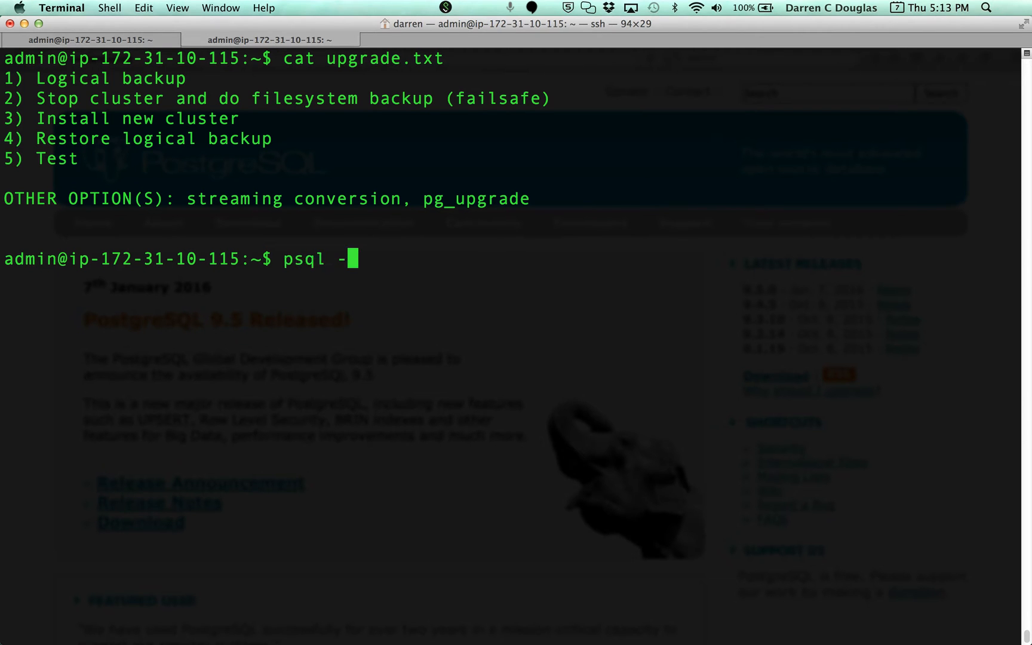
pyautogui.write('U postgres')
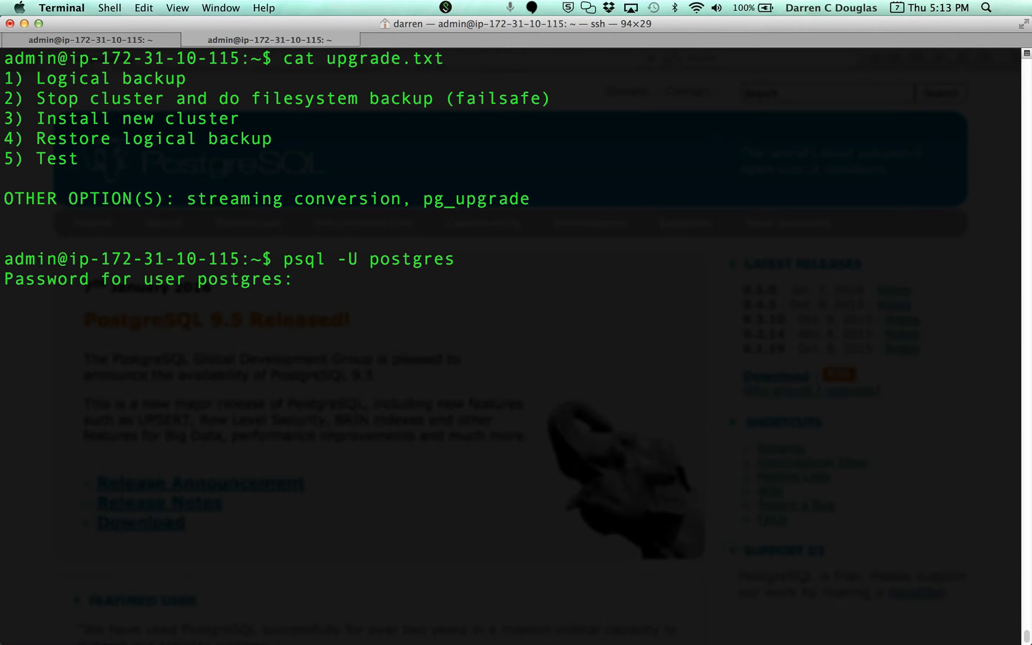
pyautogui.write('\\l')
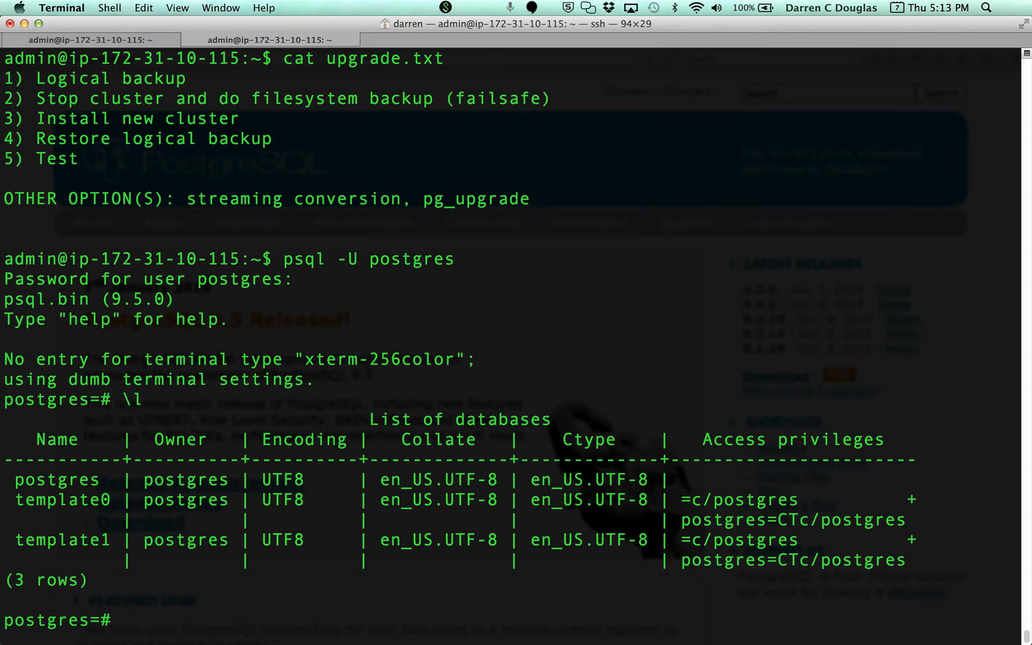
# Step: Create the baltimore database and connect to it with \c baltimore
pyautogui.write('create')
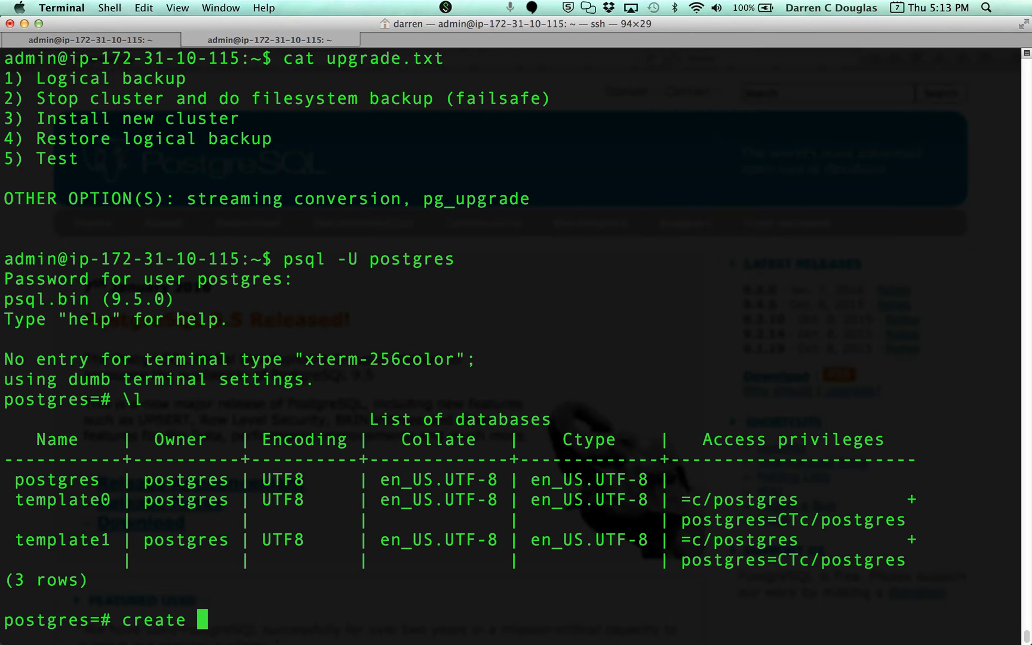
pyautogui.write('database bals')
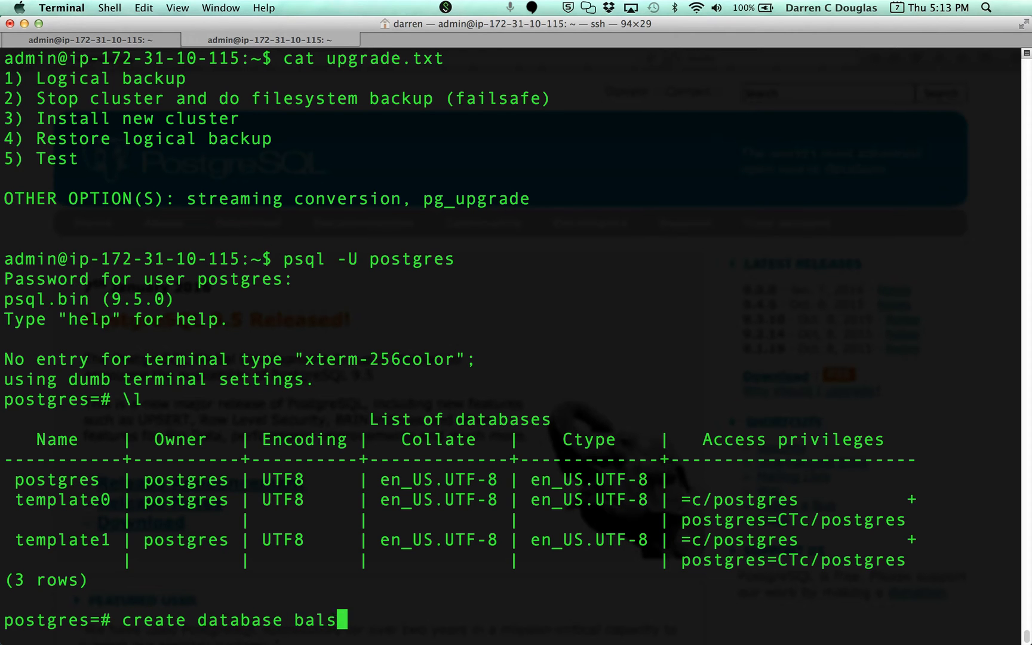
pyautogui.write('timore')
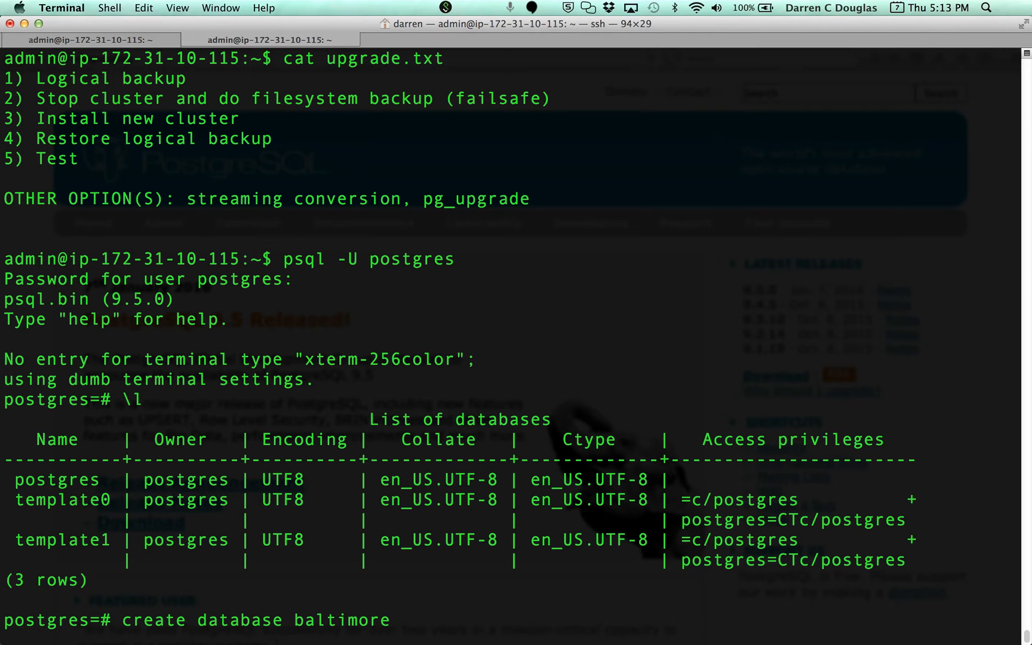
pyautogui.press('Return')
pyautogui.write(';')
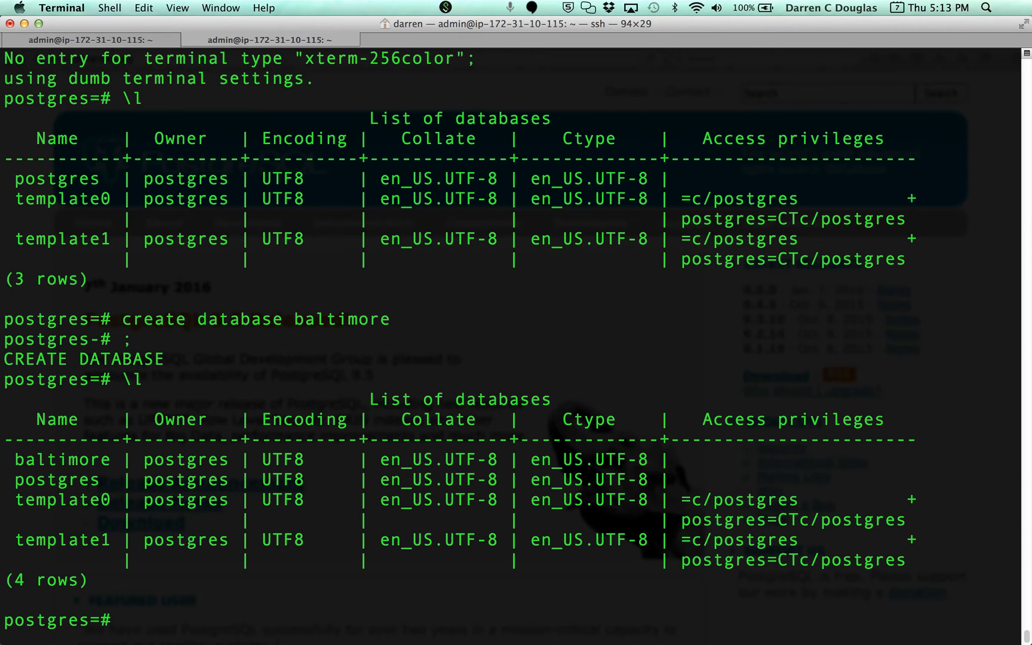
pyautogui.write('\\c baltimore')
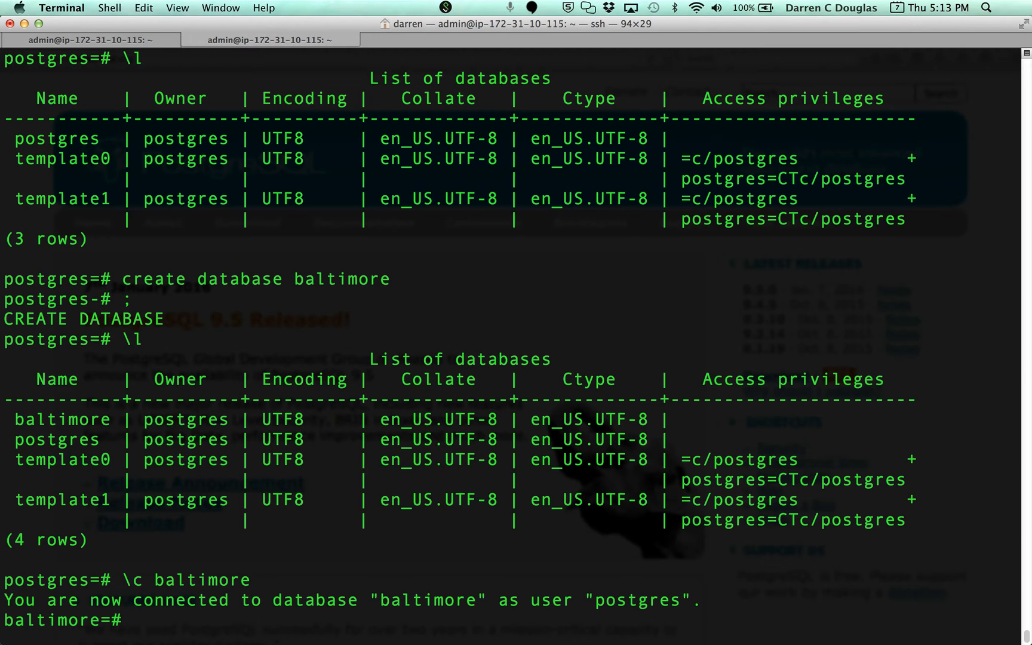
# Step: Load ~/baltimore_backup.sql into the baltimore database with \i
pyautogui.write('\\i')
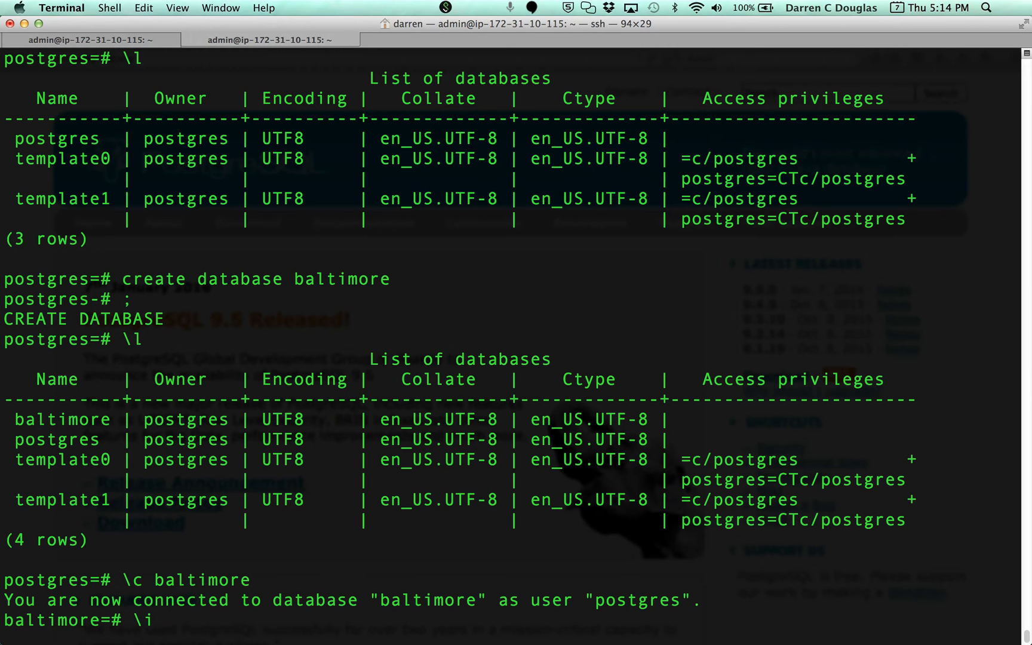
pyautogui.write('~/')
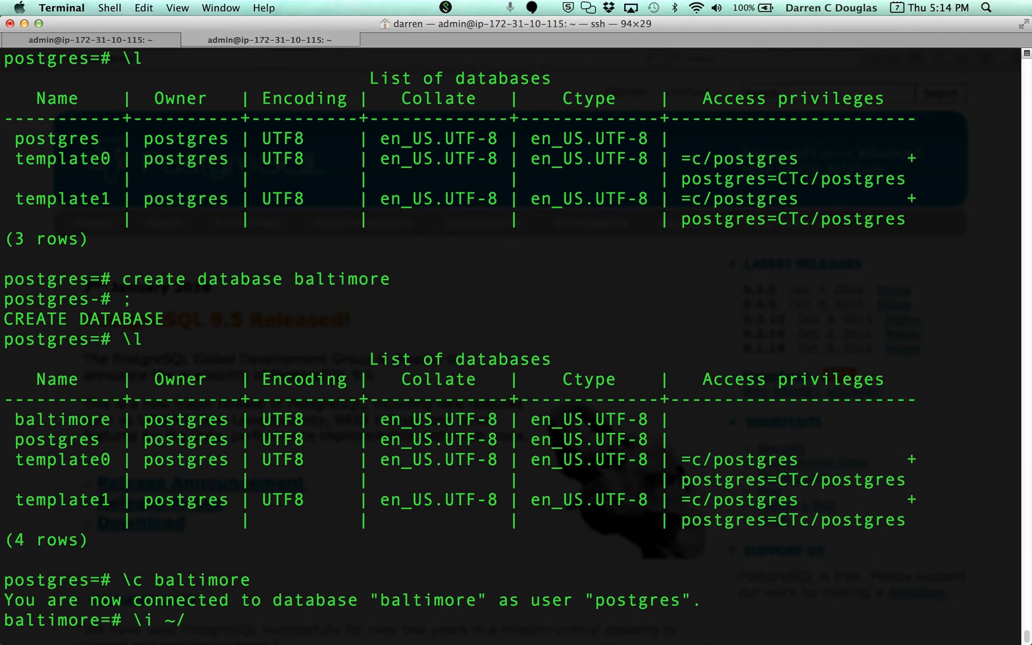
pyautogui.write('baltimore_backup.sql')
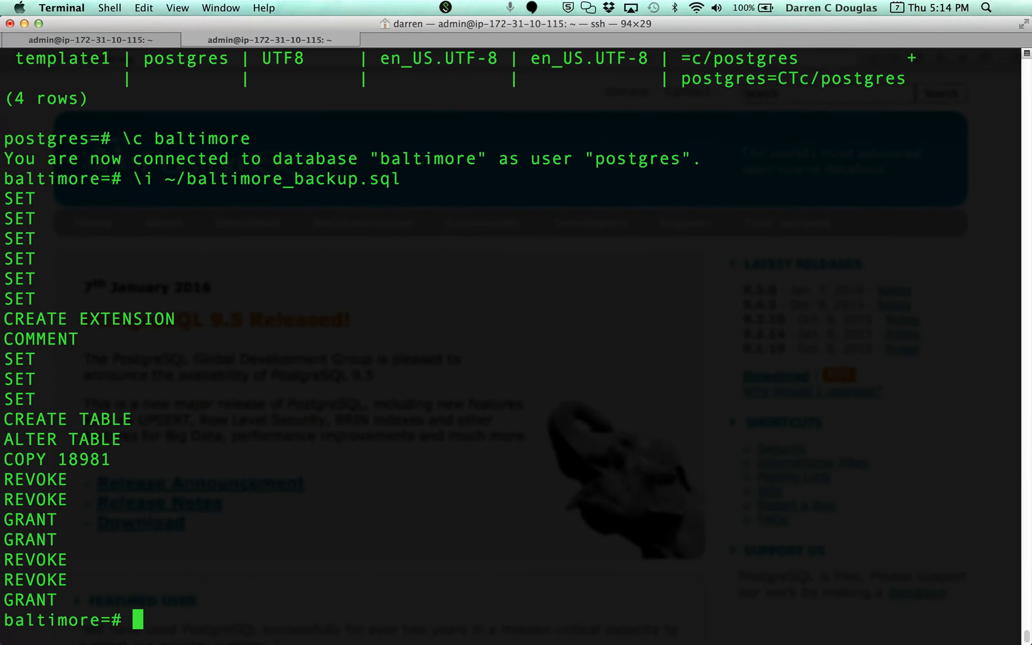
# Step: Query all rows from the employees table
pyautogui.write('\\d')
pyautogui.write('se')
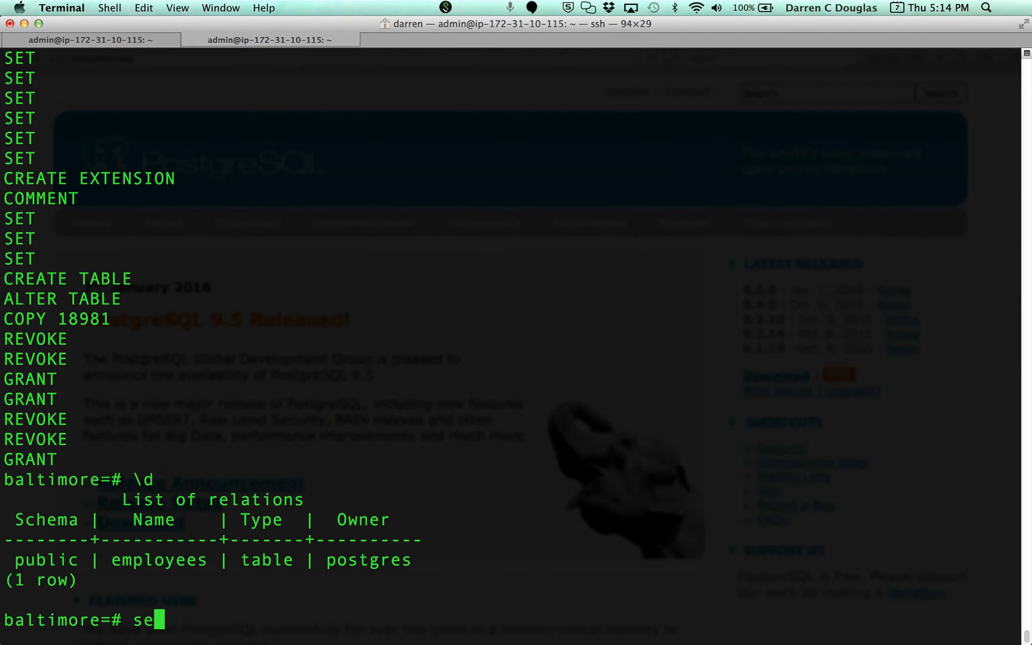
pyautogui.write('lect')
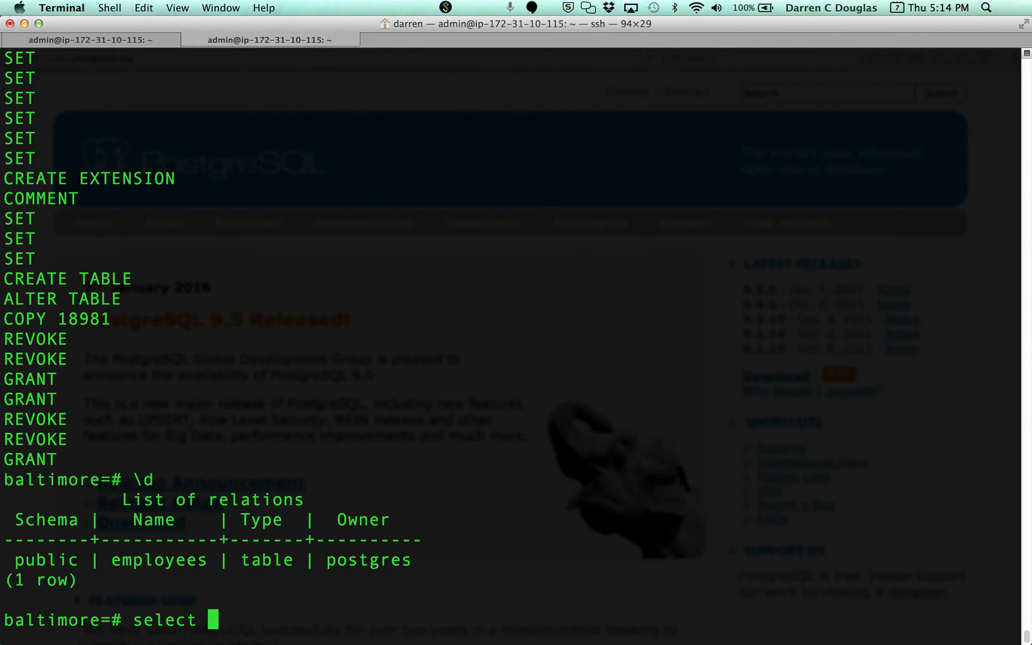
pyautogui.write('* from employees')
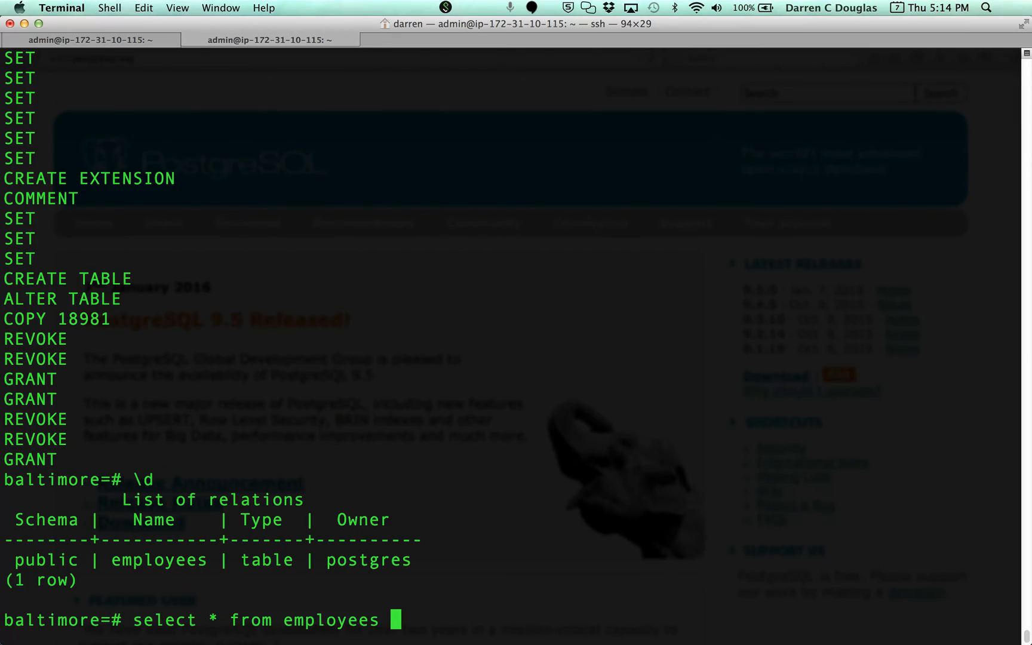
pyautogui.press('Return')
pyautogui.write('\\q')
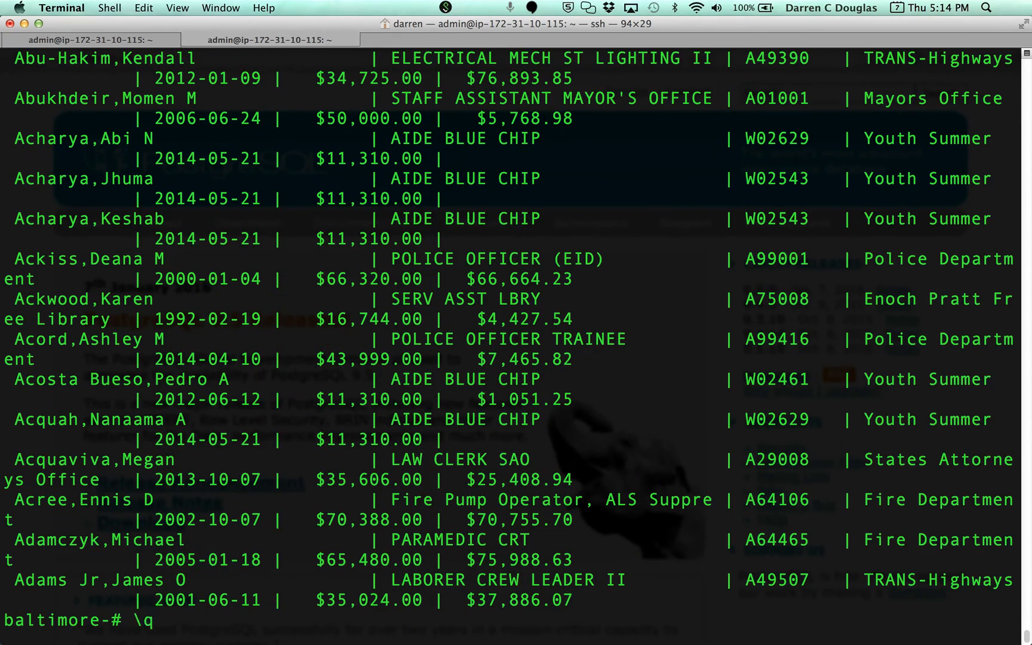
pyautogui.write('cat upgrade.txt')
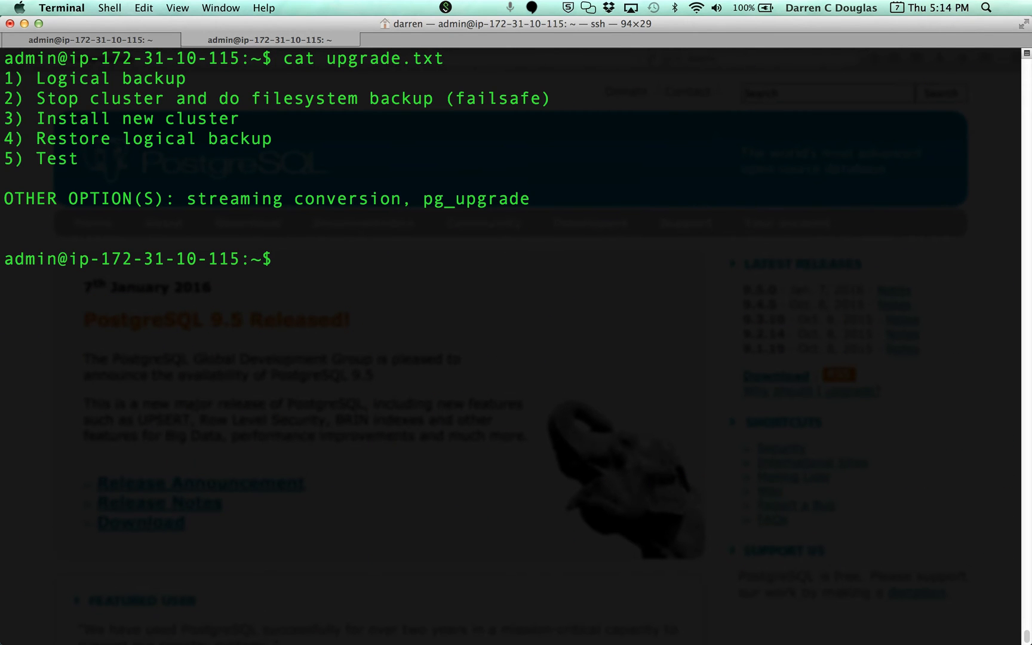
# Step: Highlight the 'Install new cluster' step and the pg_upgrade option in upgrade.txt
pyautogui.doubleClick(153, 78)
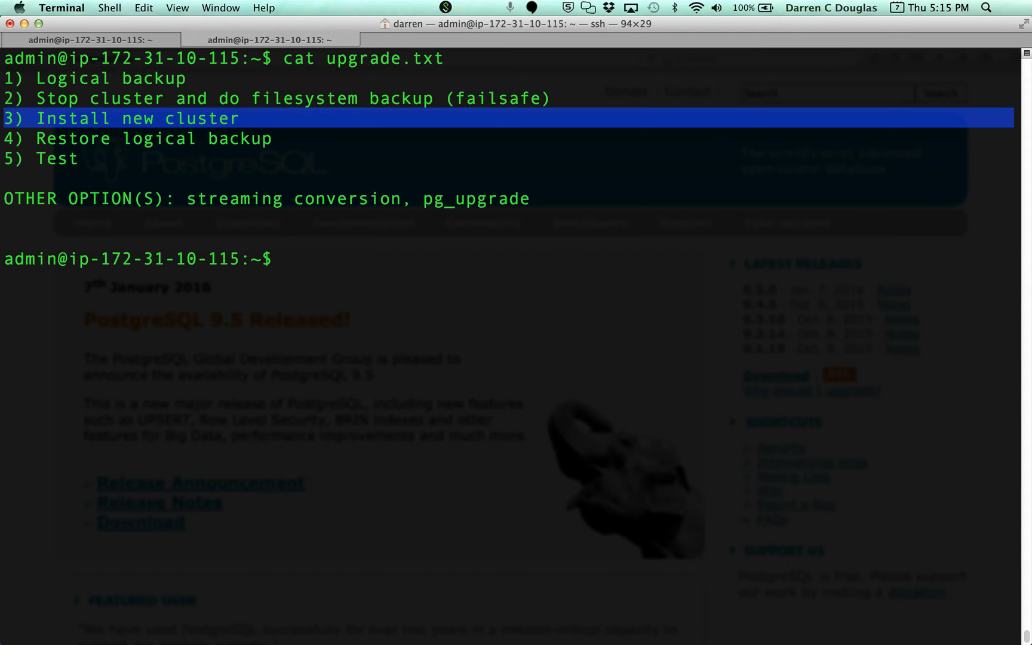
pyautogui.press('Down')
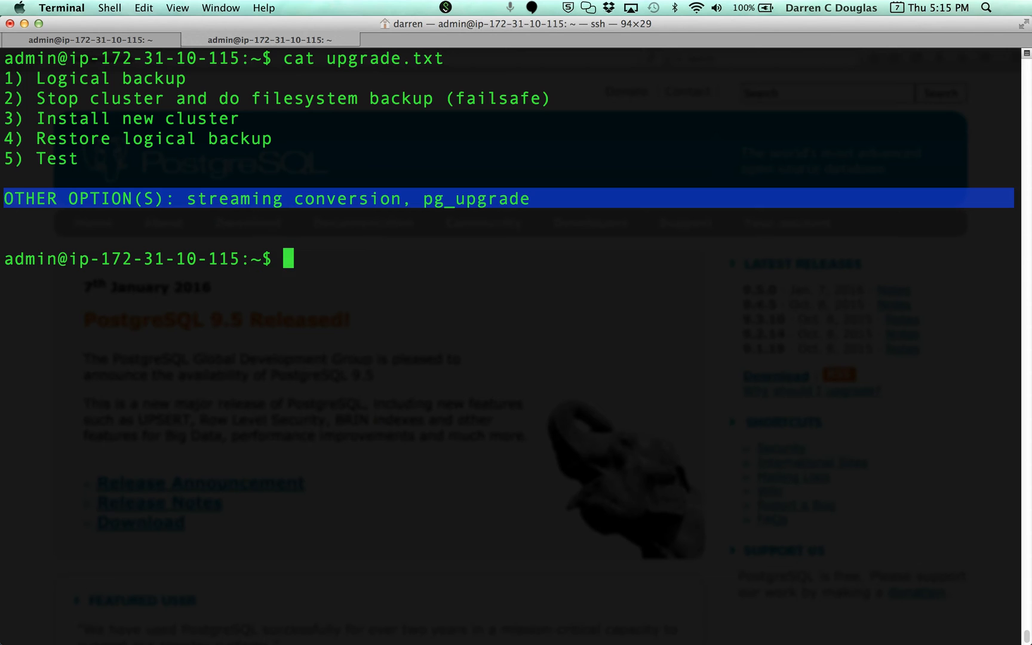
pyautogui.doubleClick(436, 199)
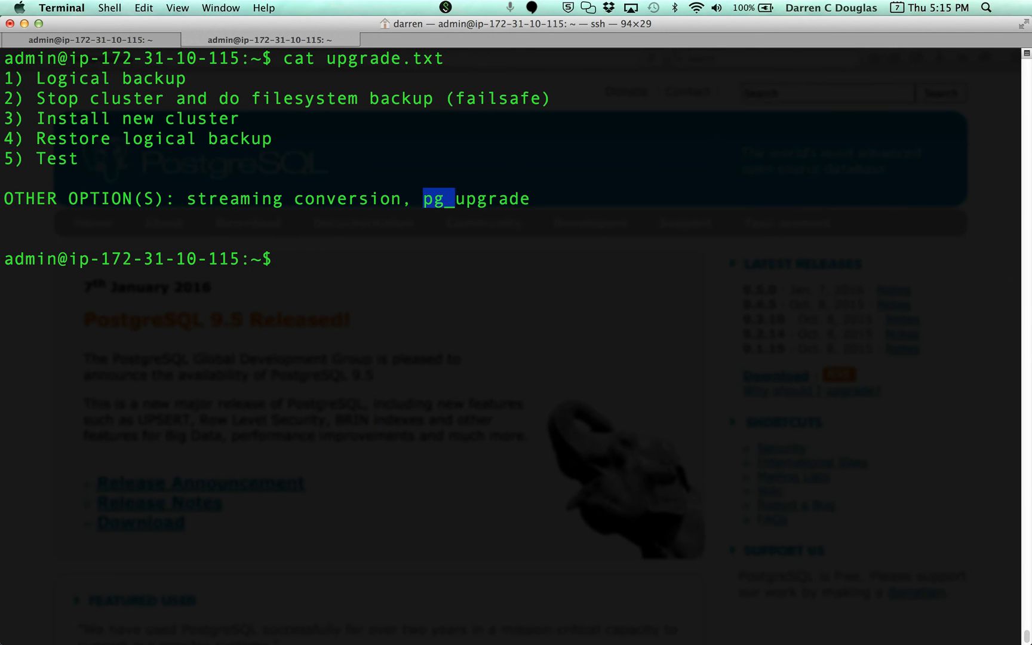
pyautogui.doubleClick(499, 198)
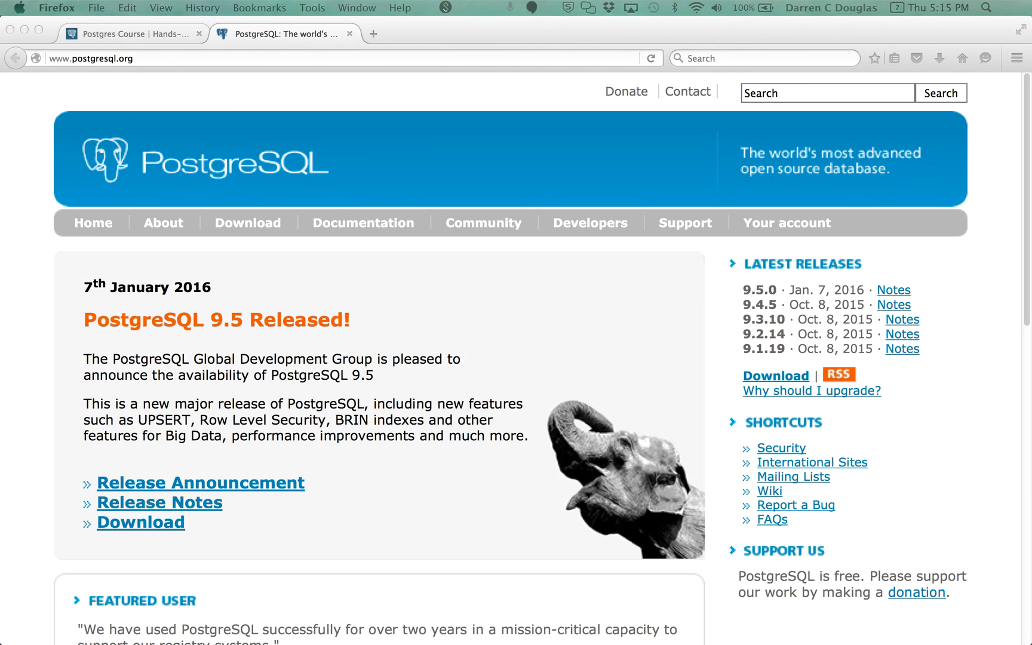
# Step: Go to the PostgresCourse.com Contact Us page and scroll down to its message form
pyautogui.click(137, 33)
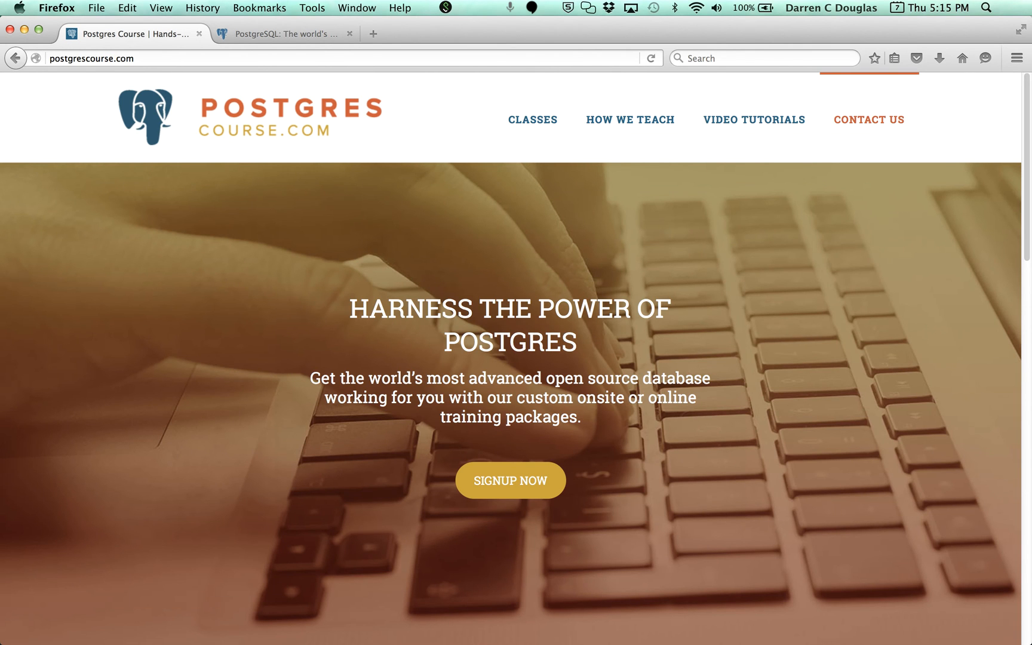
pyautogui.moveTo(869, 119)
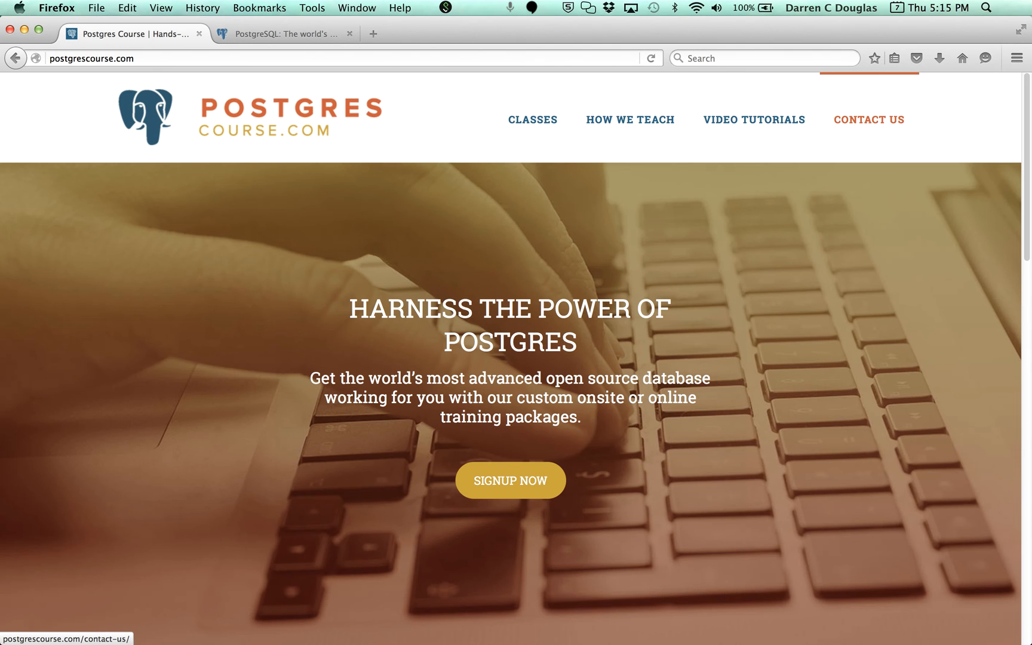
pyautogui.click(868, 119)
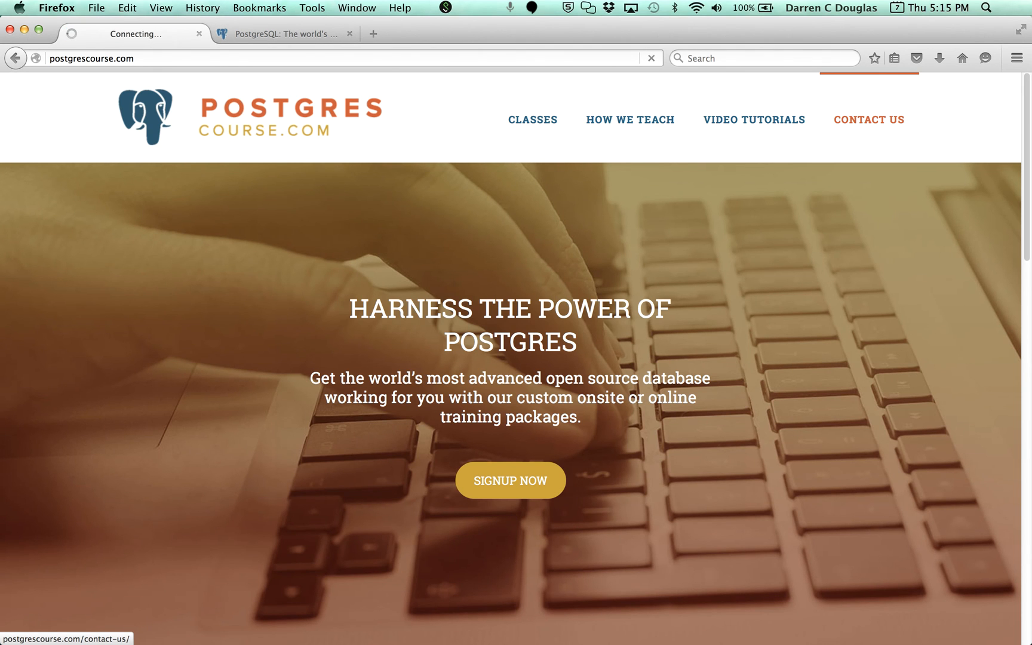
pyautogui.click(869, 119)
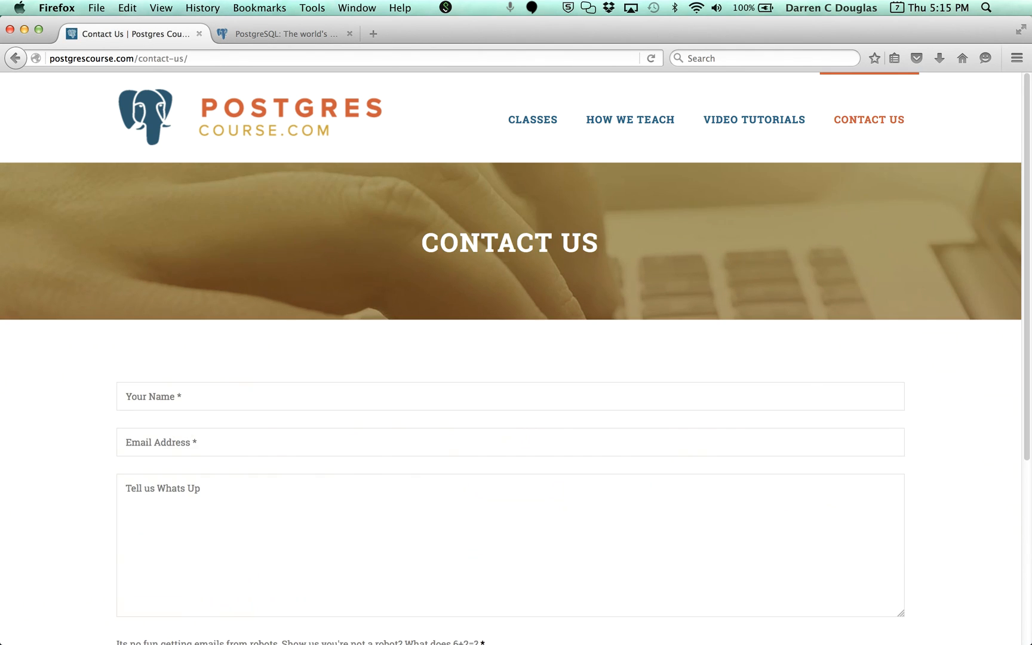
pyautogui.scroll(-3)
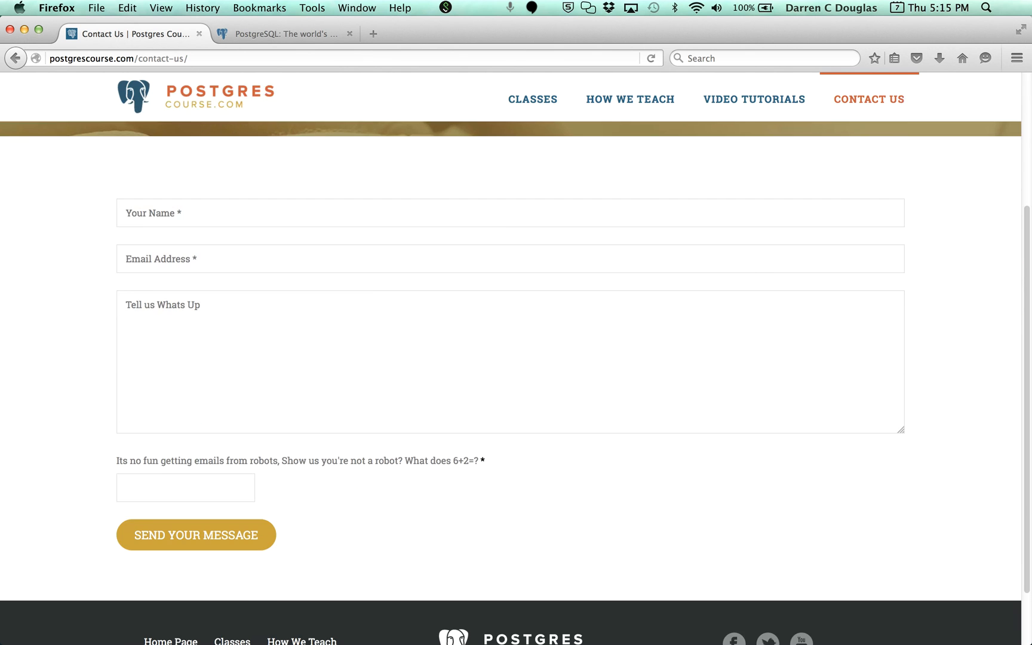